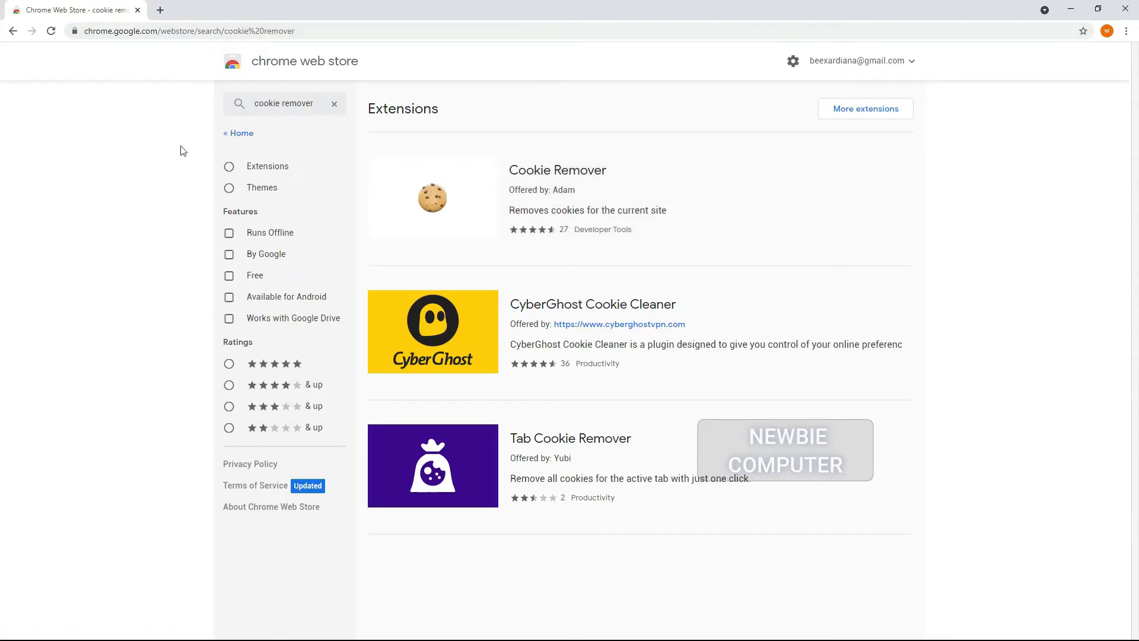
pyautogui.moveTo(1005, 251)
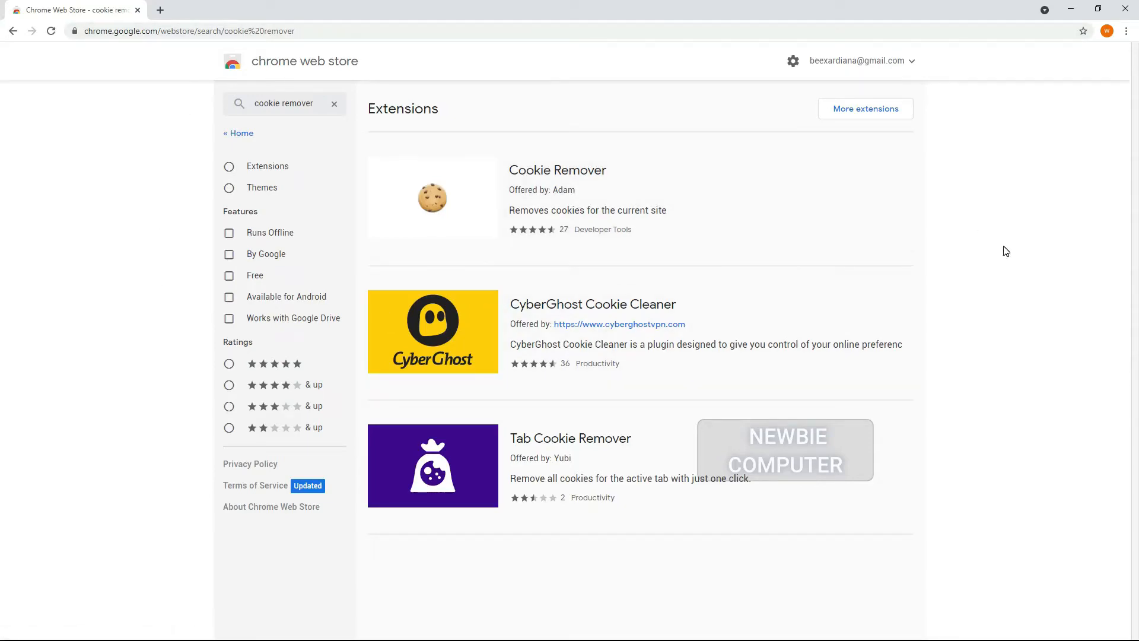
pyautogui.moveTo(547, 198)
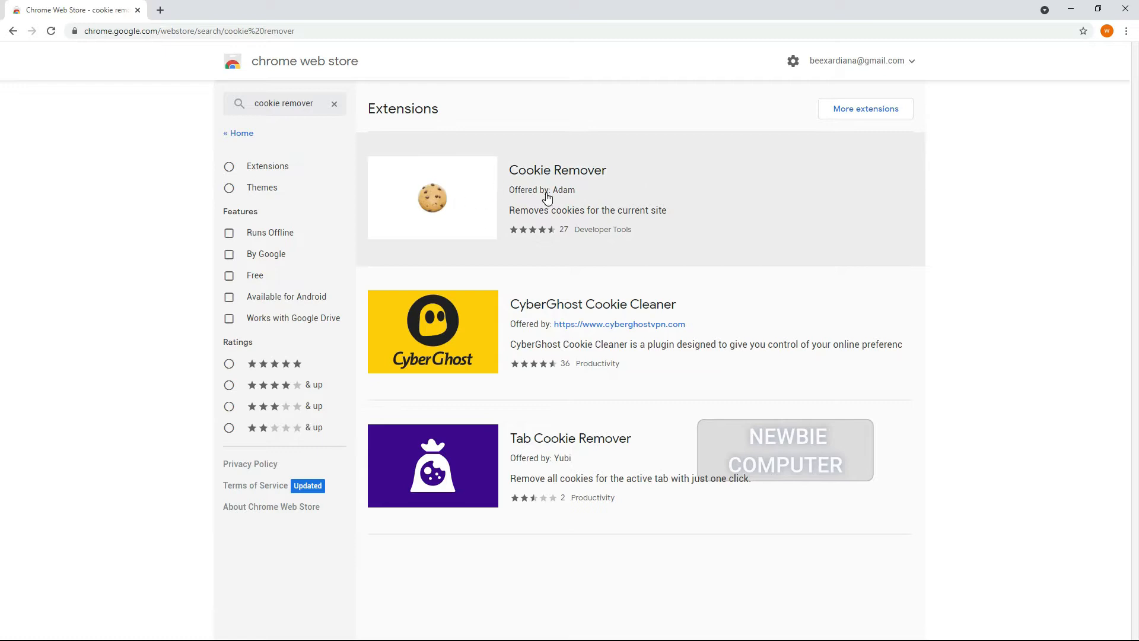
# Step: Install Cookie Remover from its Web Store page and dismiss the added-extension notice
pyautogui.click(558, 170)
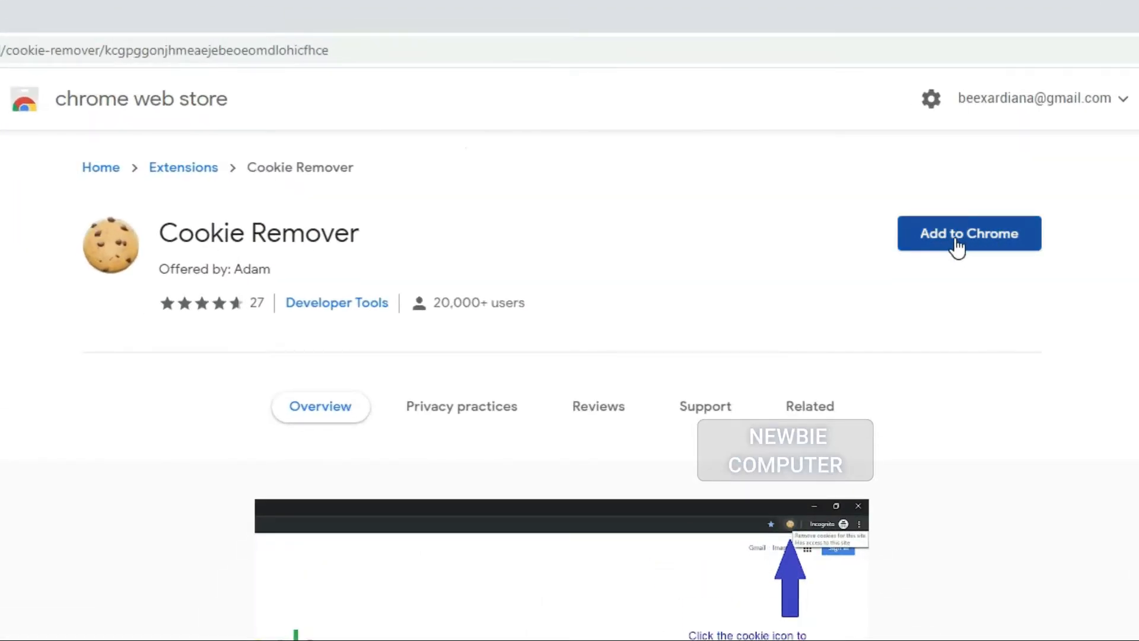
pyautogui.click(969, 233)
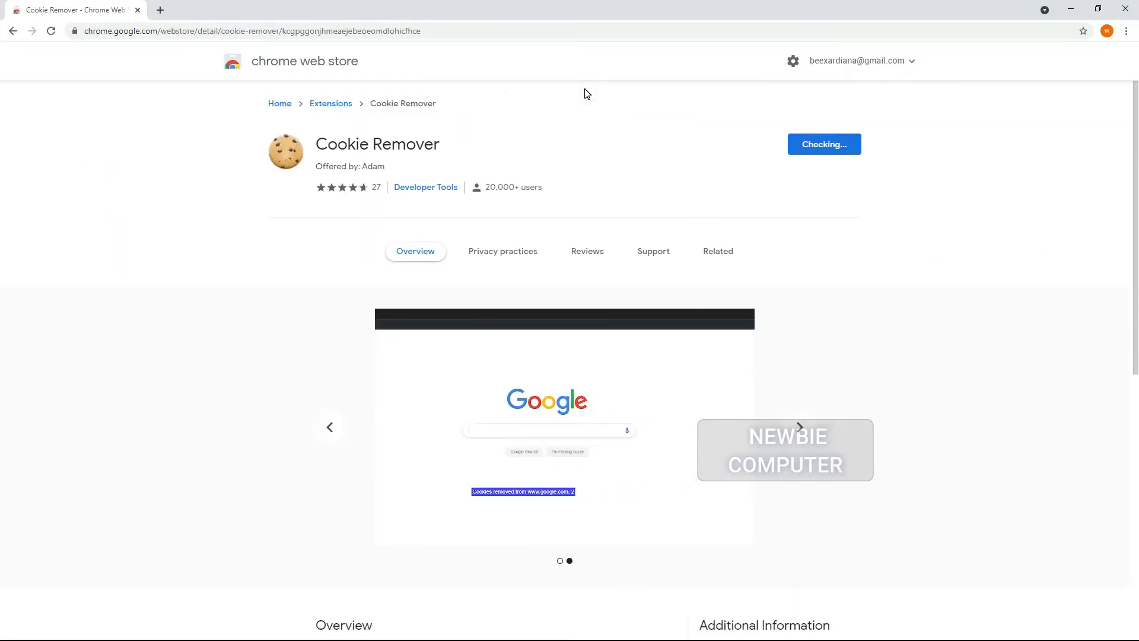
pyautogui.click(824, 144)
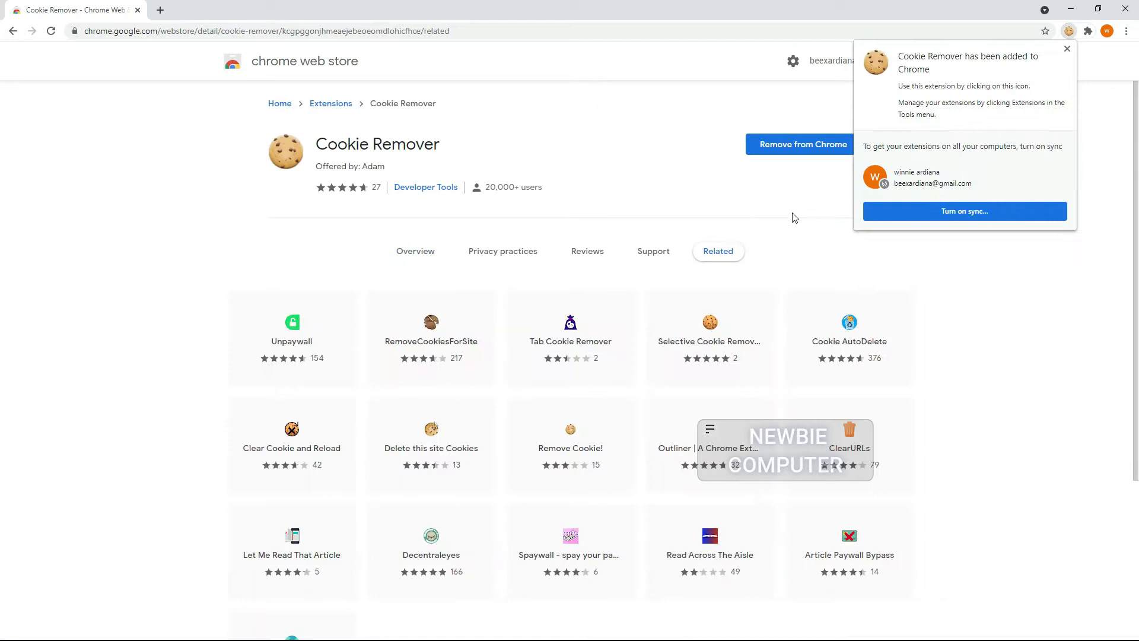
pyautogui.click(1064, 49)
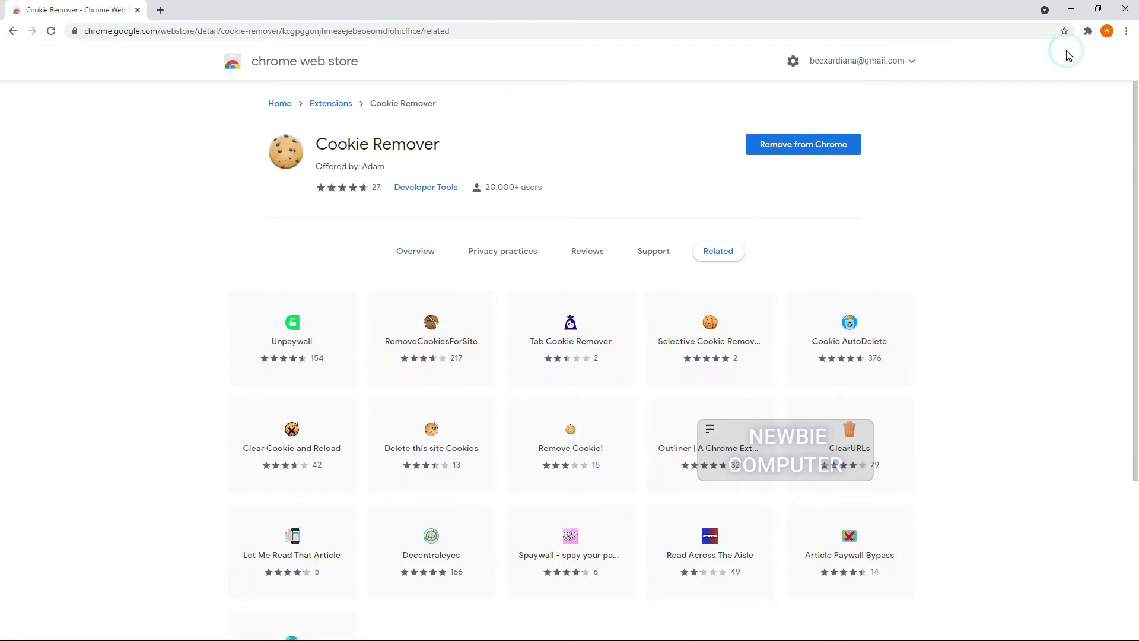
pyautogui.click(1087, 31)
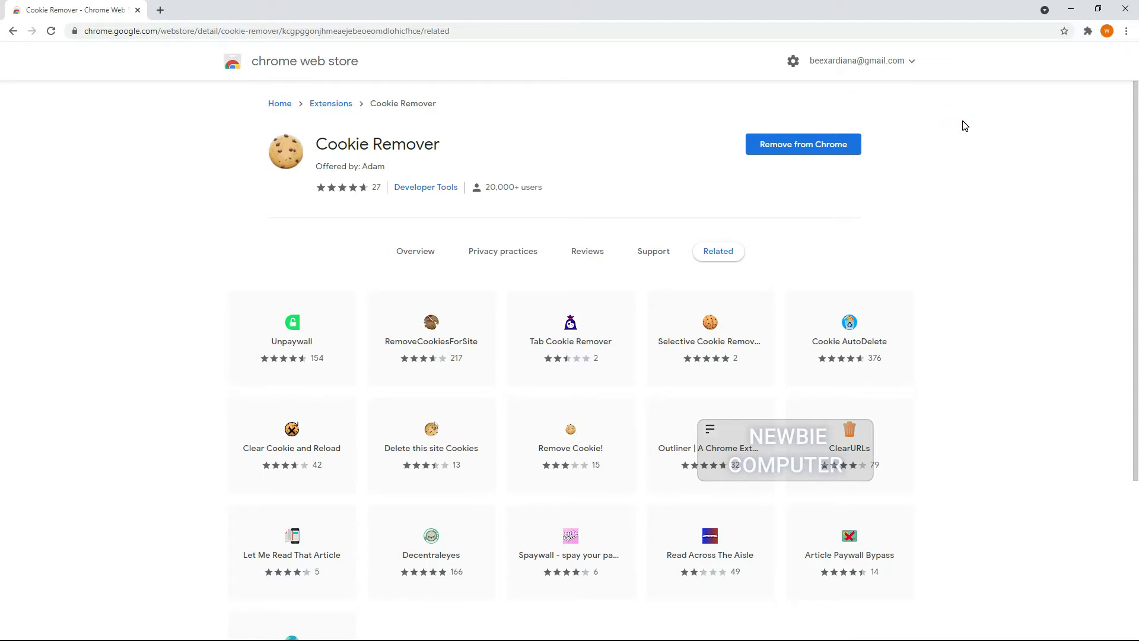
pyautogui.click(1088, 31)
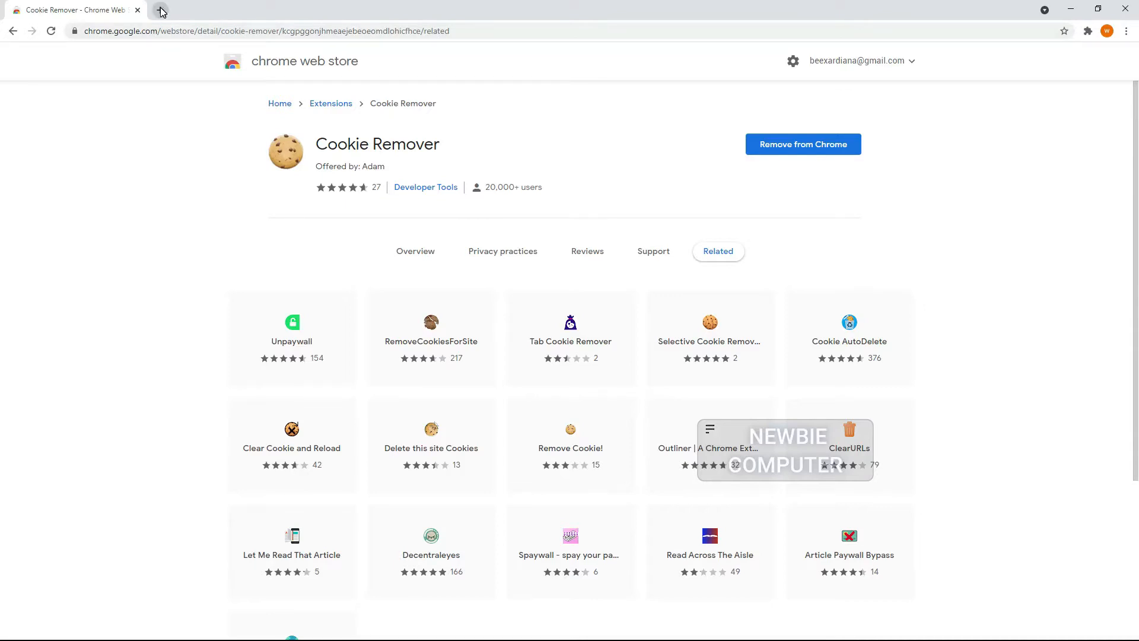
# Step: Open chrome://version in a new tab
pyautogui.click(160, 10)
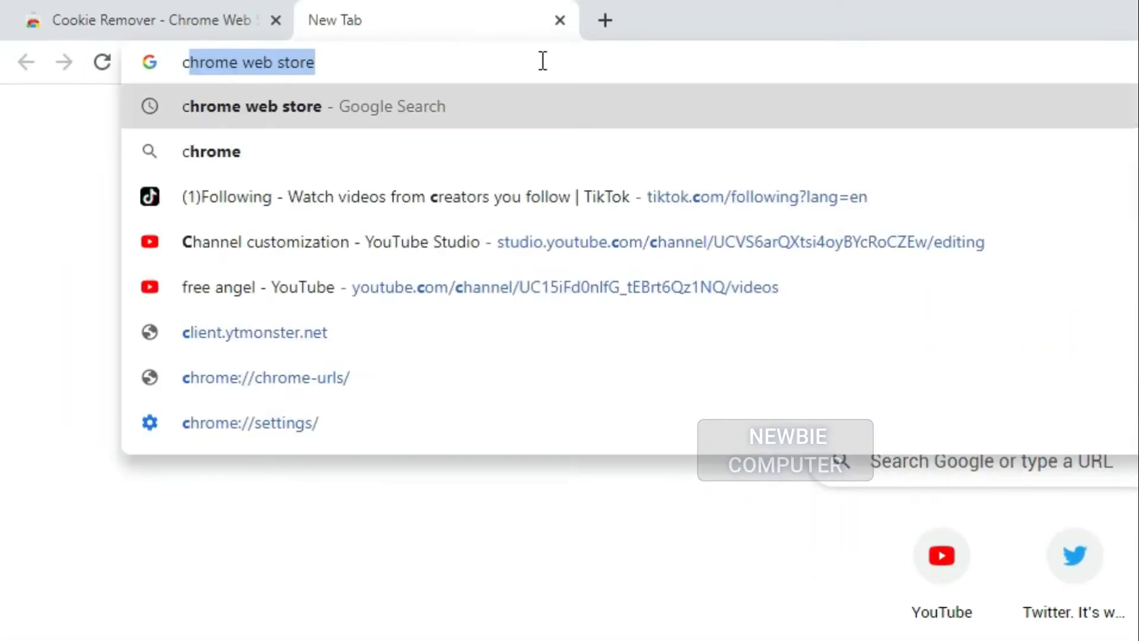
pyautogui.write('chrome://version')
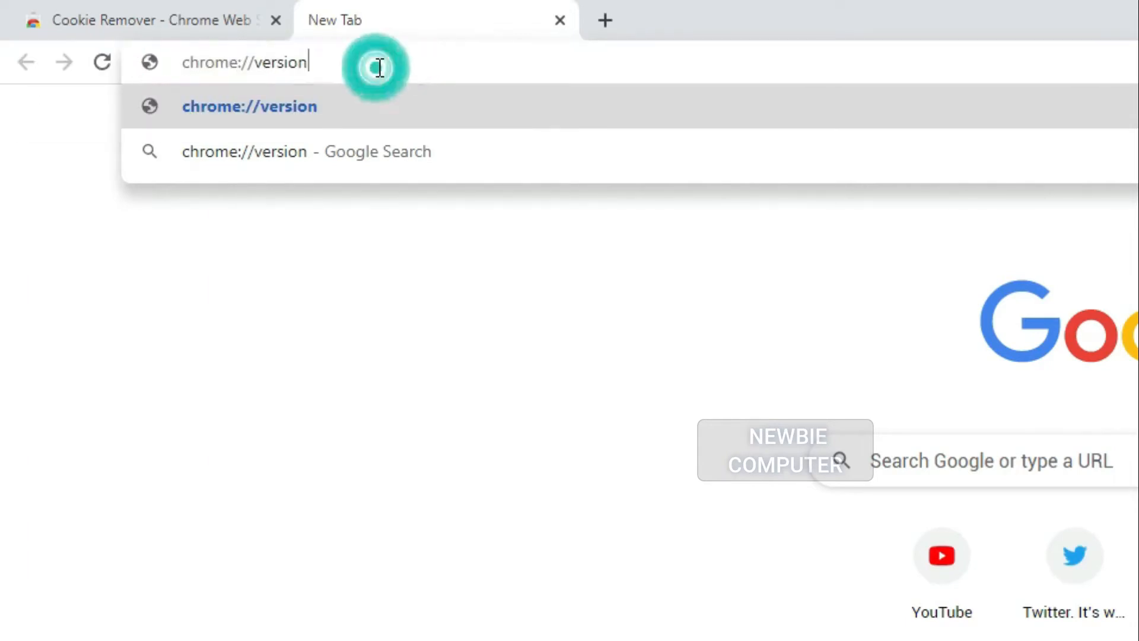
pyautogui.press('Enter')
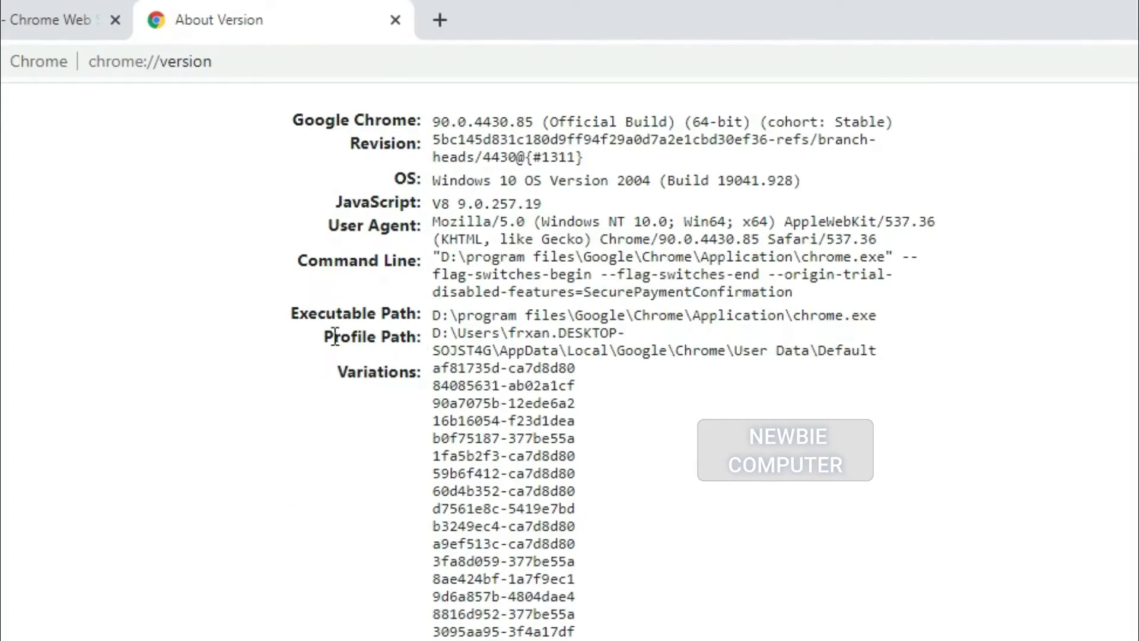
# Step: Select the Profile Path value and copy it
pyautogui.doubleClick(370, 336)
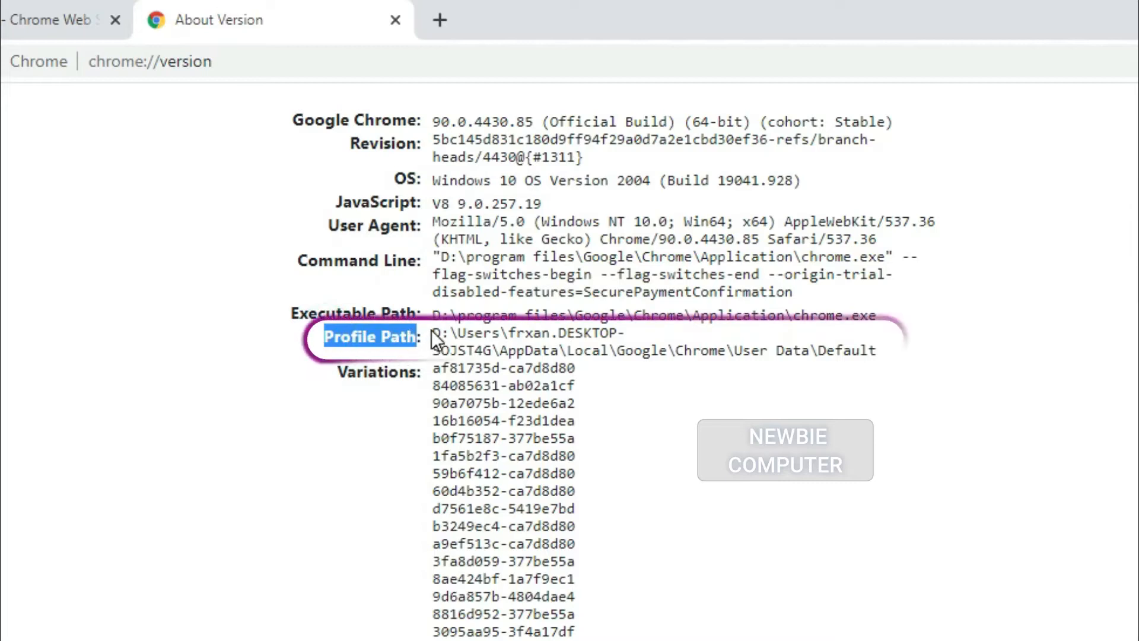
pyautogui.moveTo(433, 333); pyautogui.dragTo(780, 350)
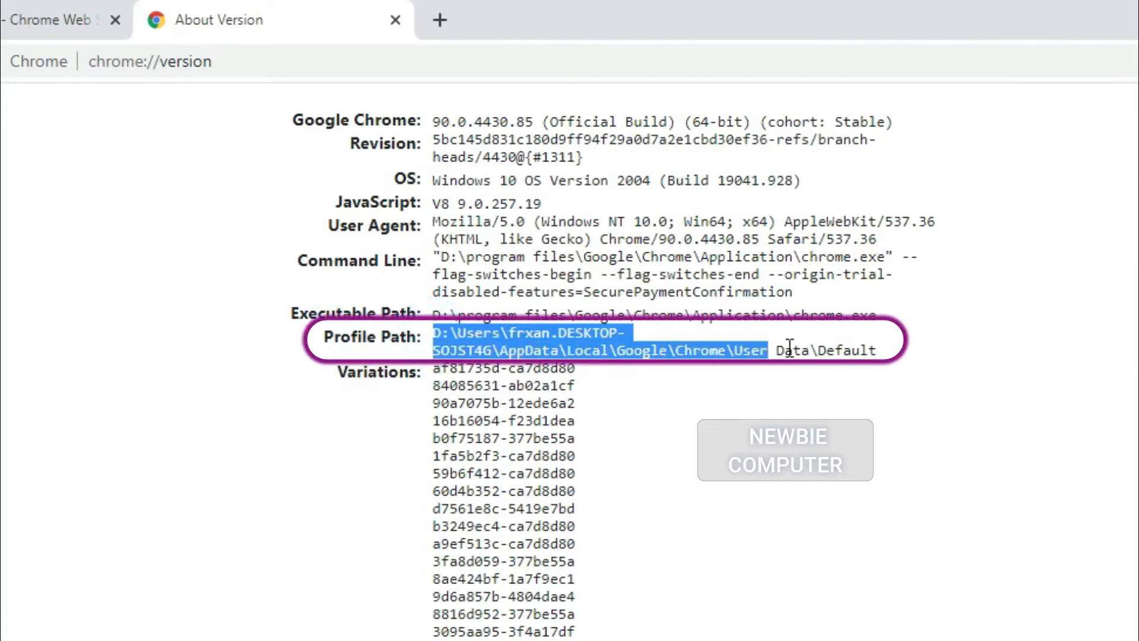
pyautogui.rightClick(569, 348)
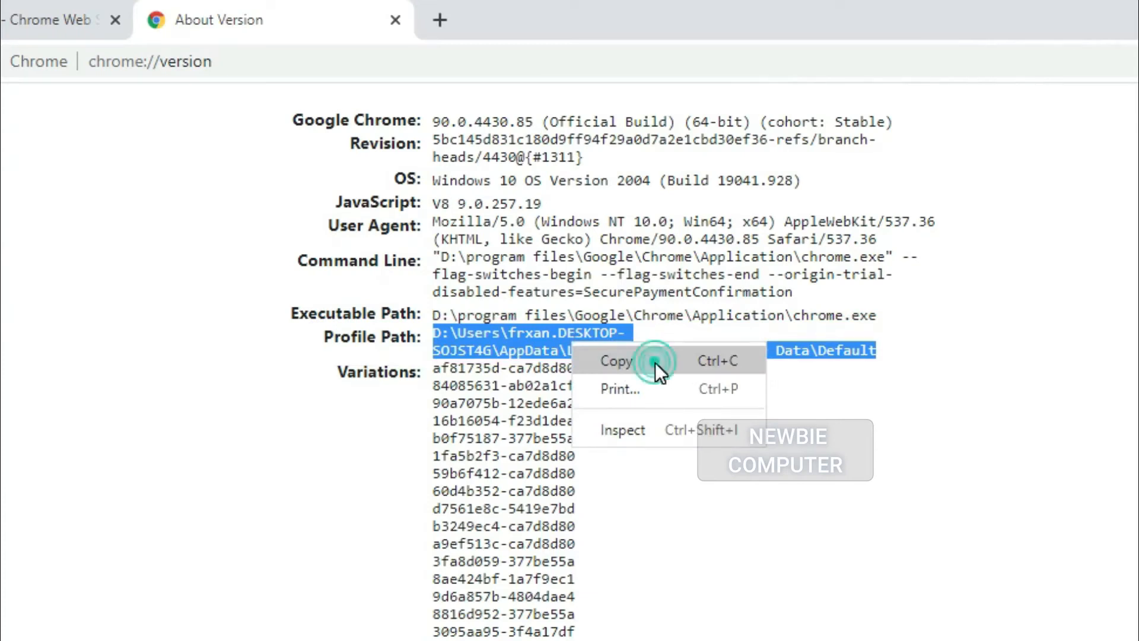
pyautogui.click(9, 612)
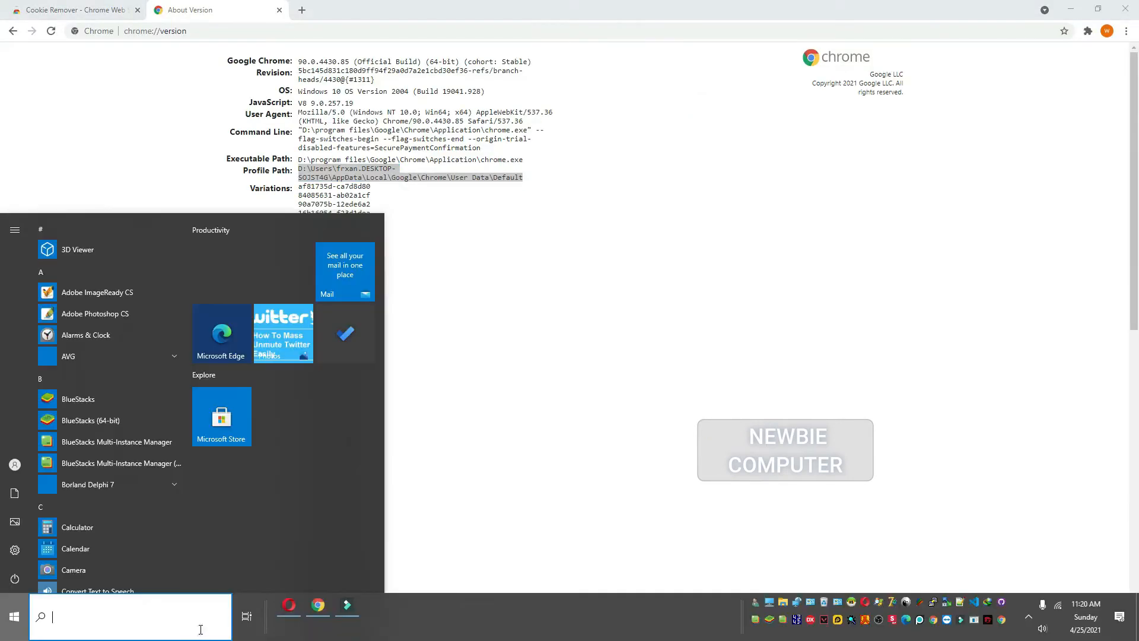
# Step: Paste the copied profile path into File Explorer to open the Default folder
pyautogui.rightClick(10, 613)
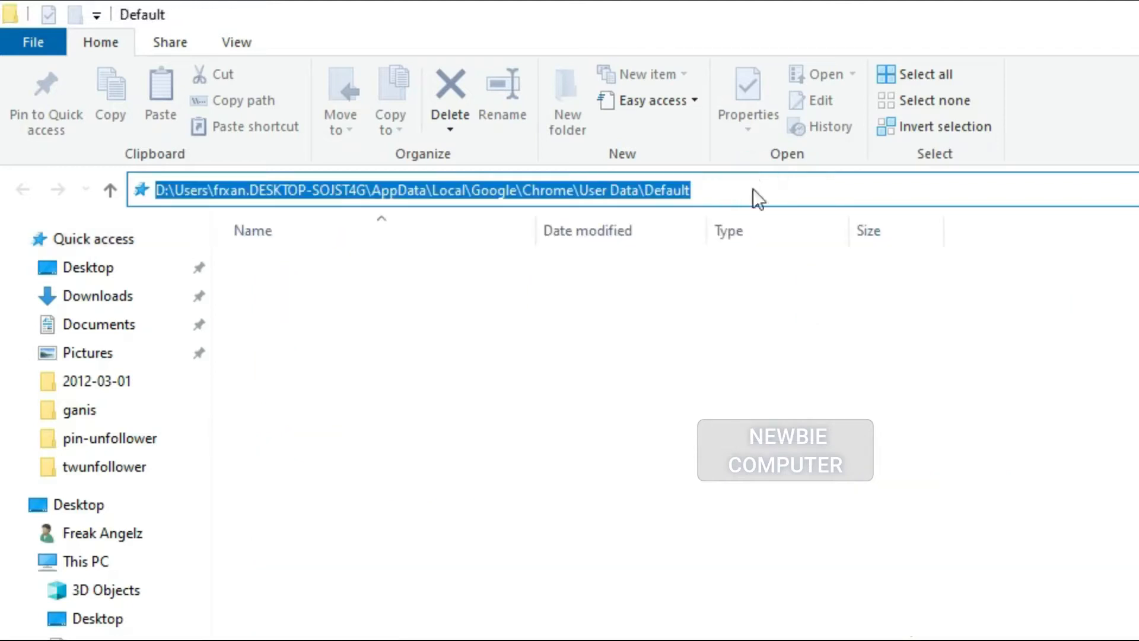
pyautogui.press('Enter')
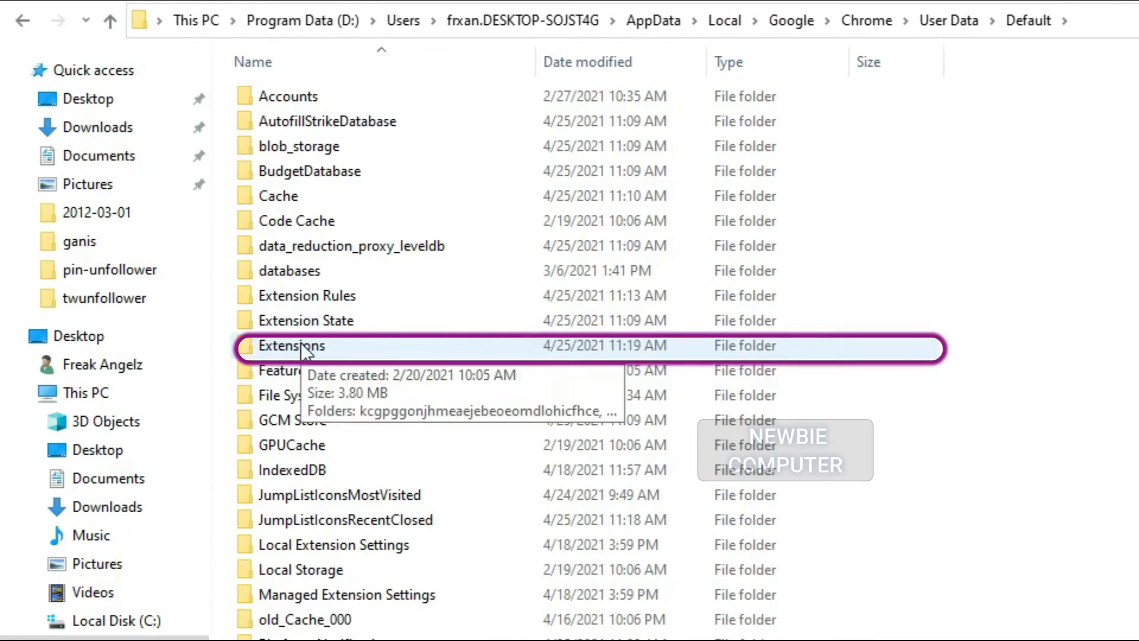
# Step: Open Extensions > kcgpggonjhmeaejebeoeomdlohicfhce > 1.0.3_0 to view the extension files
pyautogui.doubleClick(293, 346)
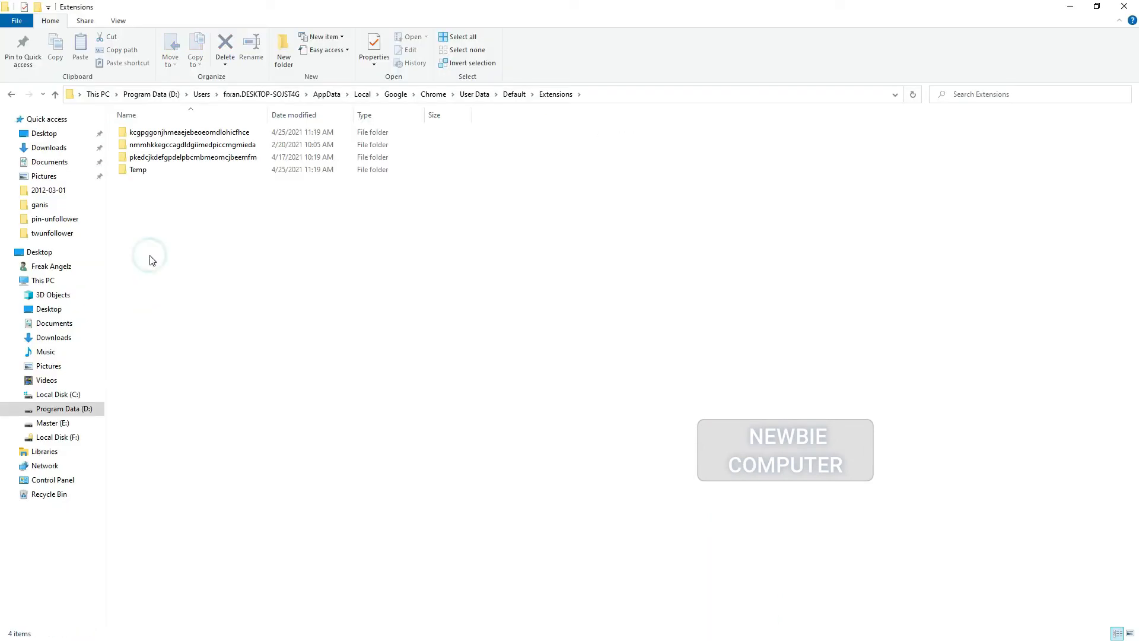
pyautogui.moveTo(429, 273)
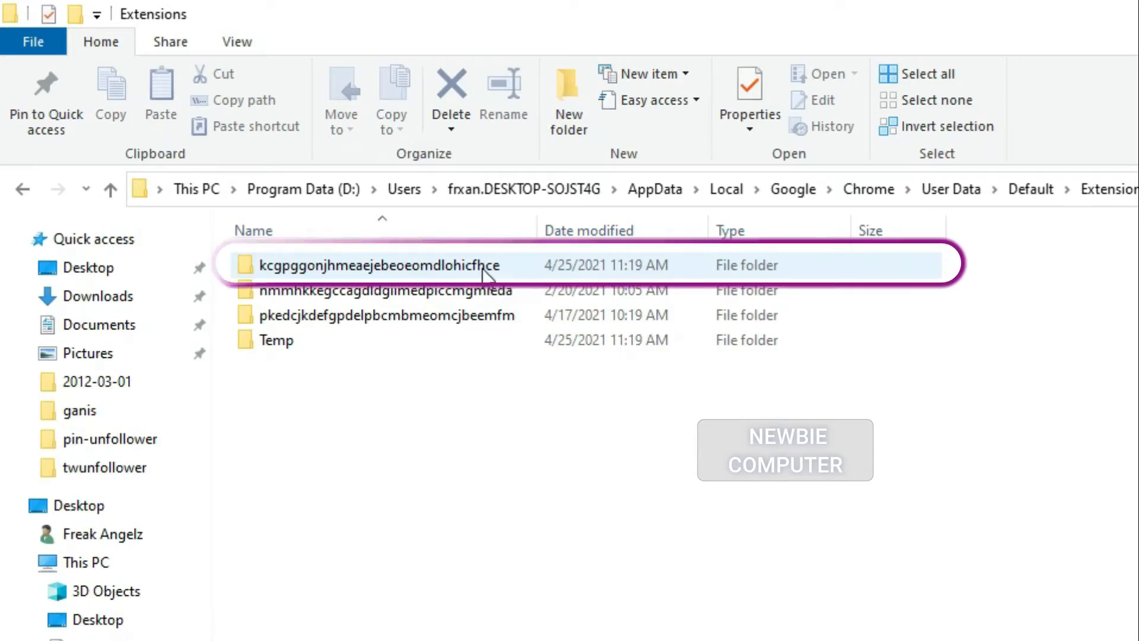
pyautogui.doubleClick(376, 266)
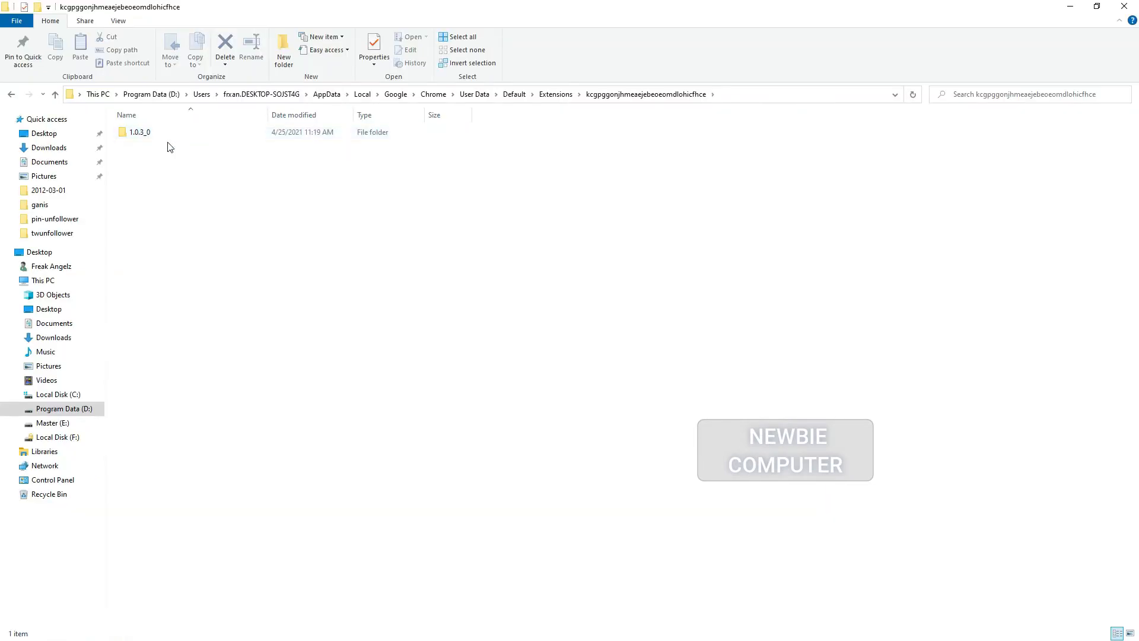
pyautogui.doubleClick(140, 132)
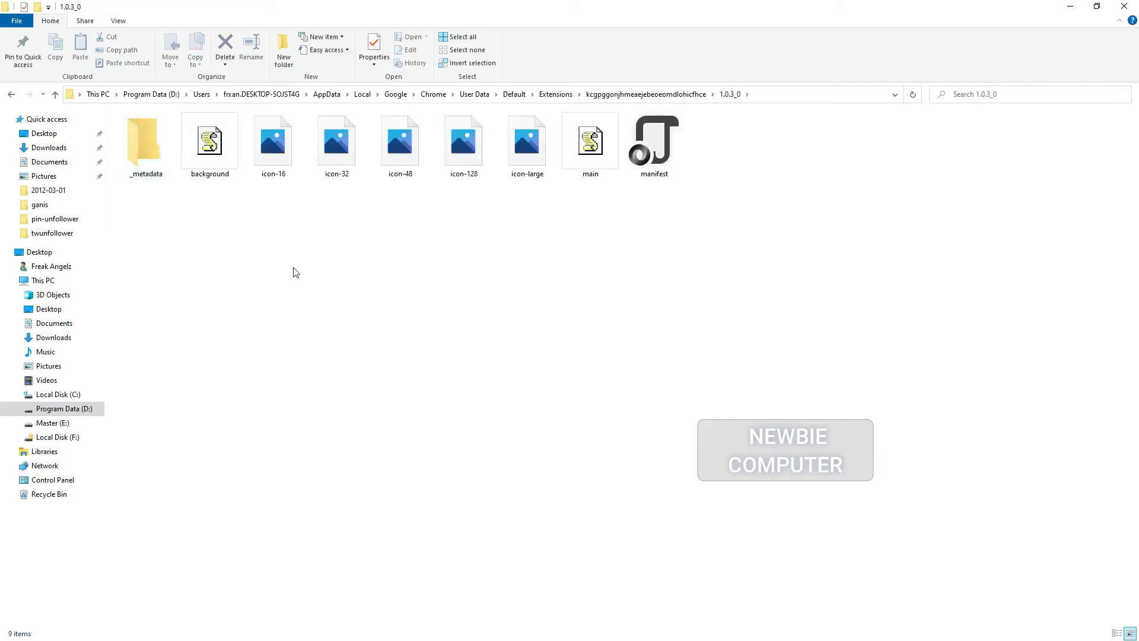
pyautogui.moveTo(660, 226)
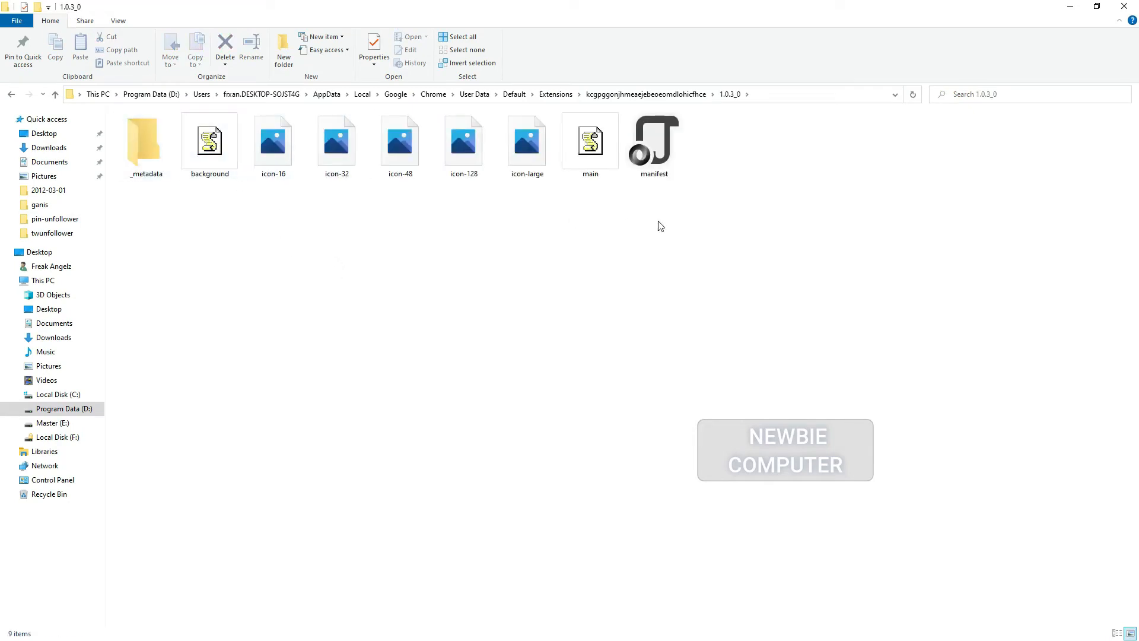
# Step: Inspect the manifest, main and background scripts, closing the background script afterwards
pyautogui.rightClick(653, 142)
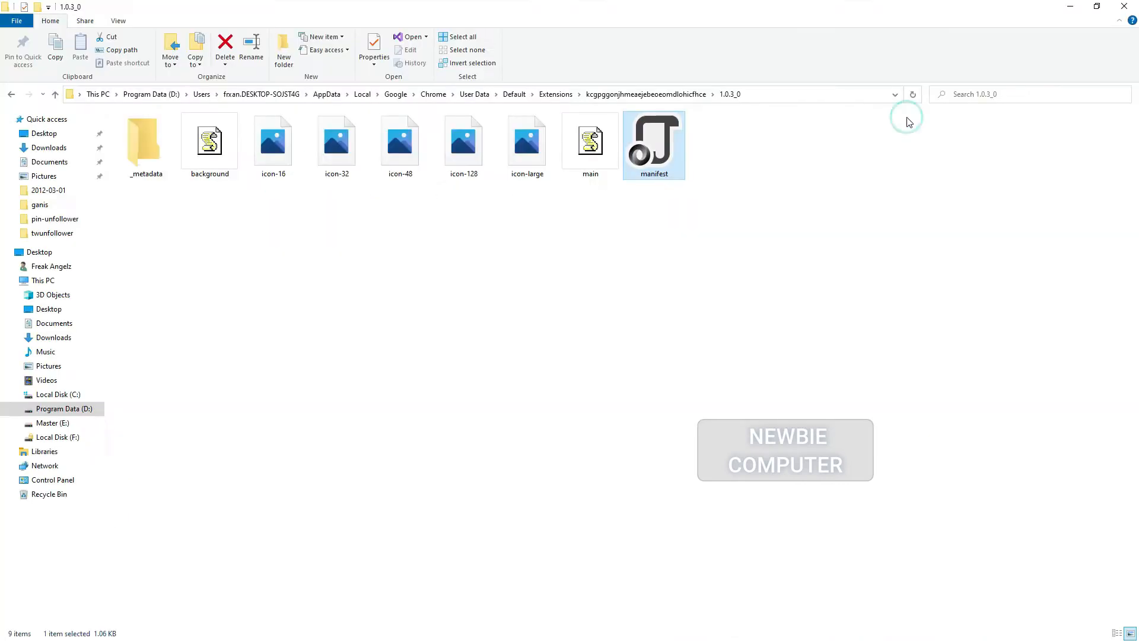
pyautogui.moveTo(614, 180)
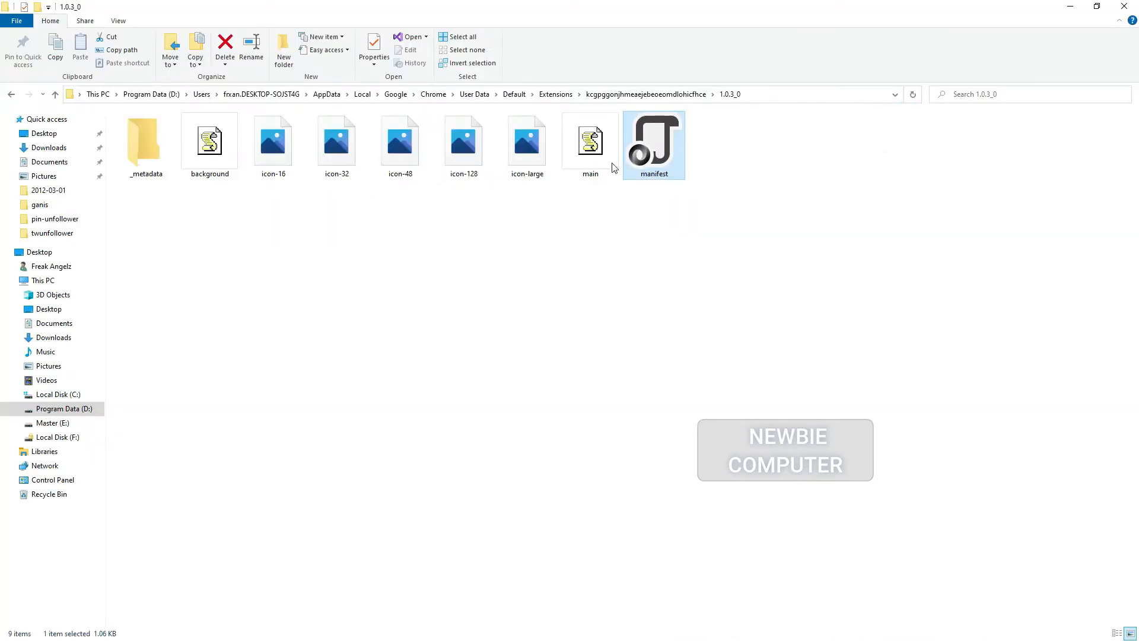
pyautogui.rightClick(590, 142)
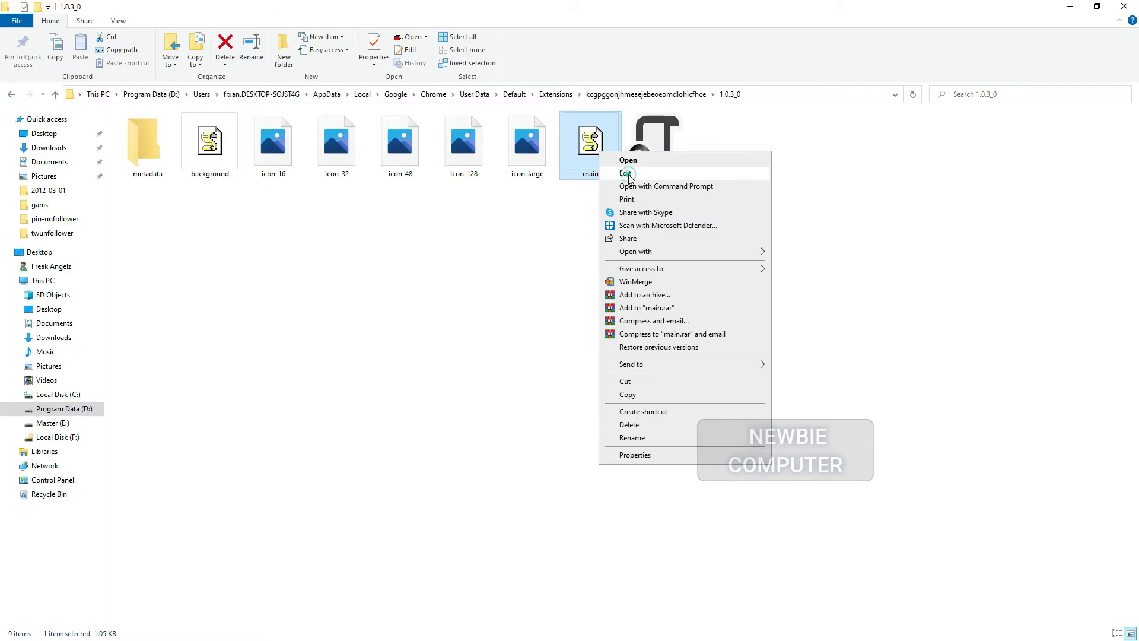
pyautogui.click(625, 174)
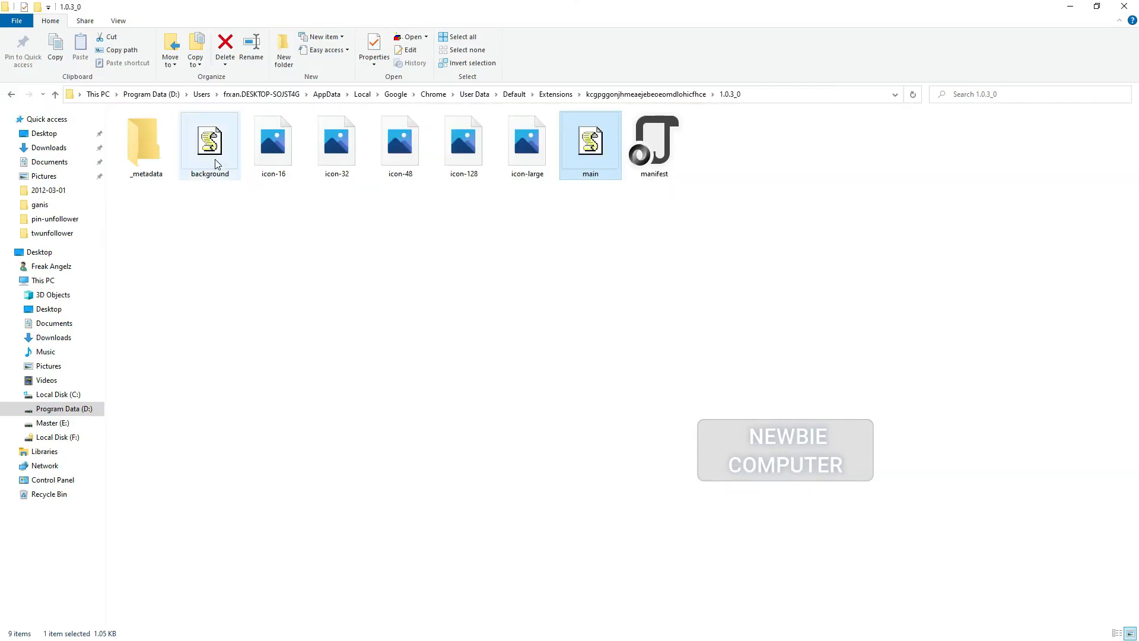
pyautogui.doubleClick(209, 139)
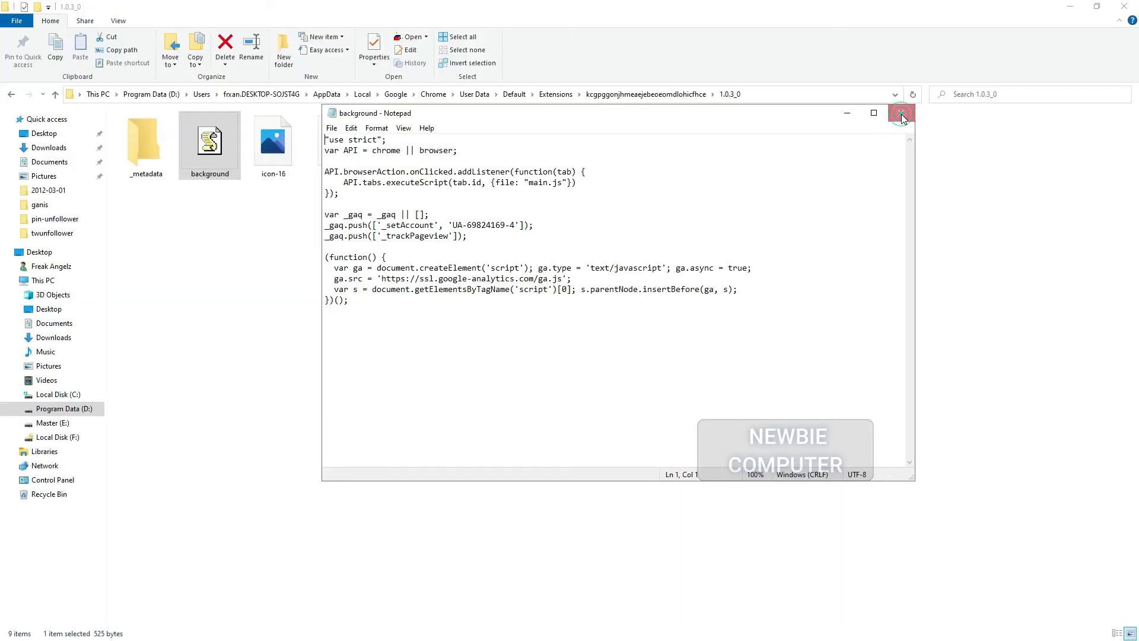
pyautogui.click(901, 113)
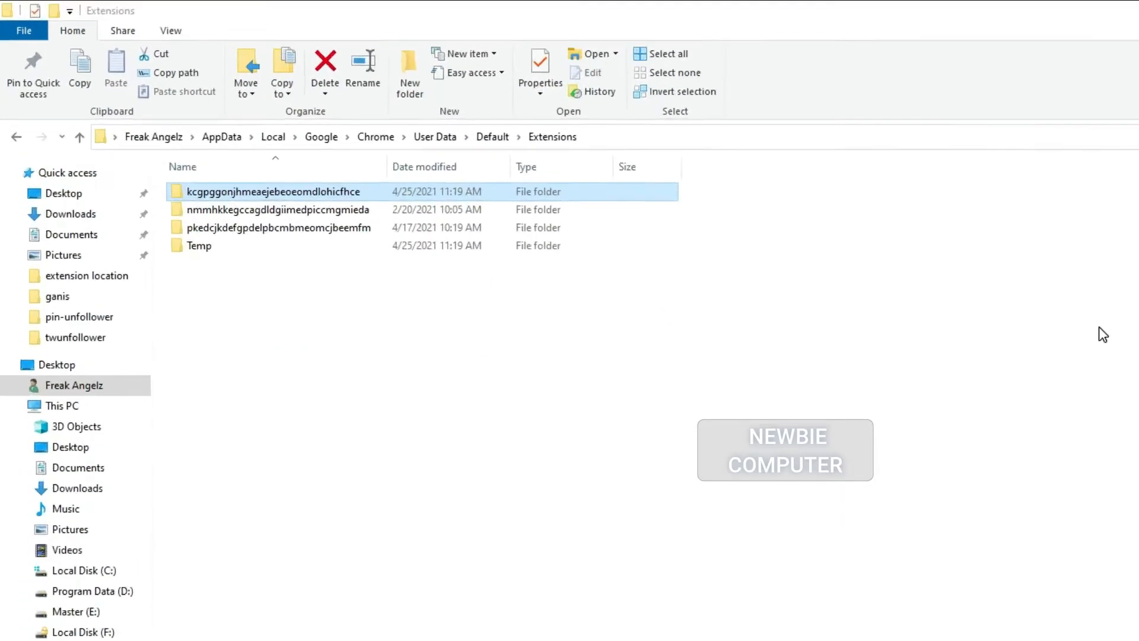
# Step: Archive the 1.0.3_0 folder with WinRAR as ZIP 'cookie remover - 1.0.3_0'
pyautogui.doubleClick(275, 191)
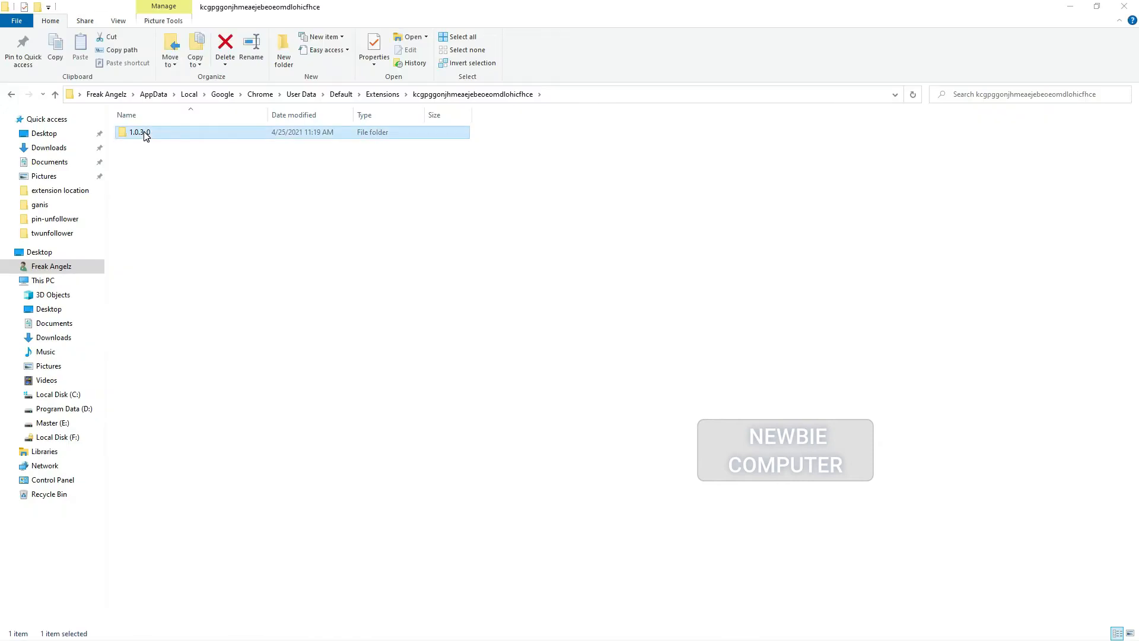
pyautogui.rightClick(145, 132)
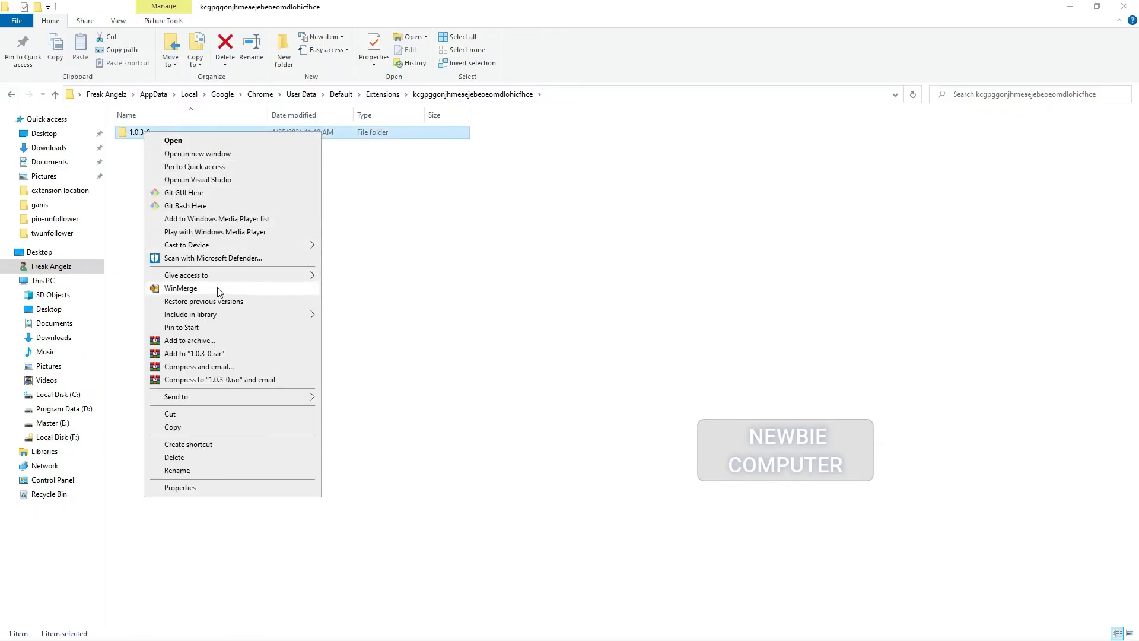
pyautogui.click(190, 340)
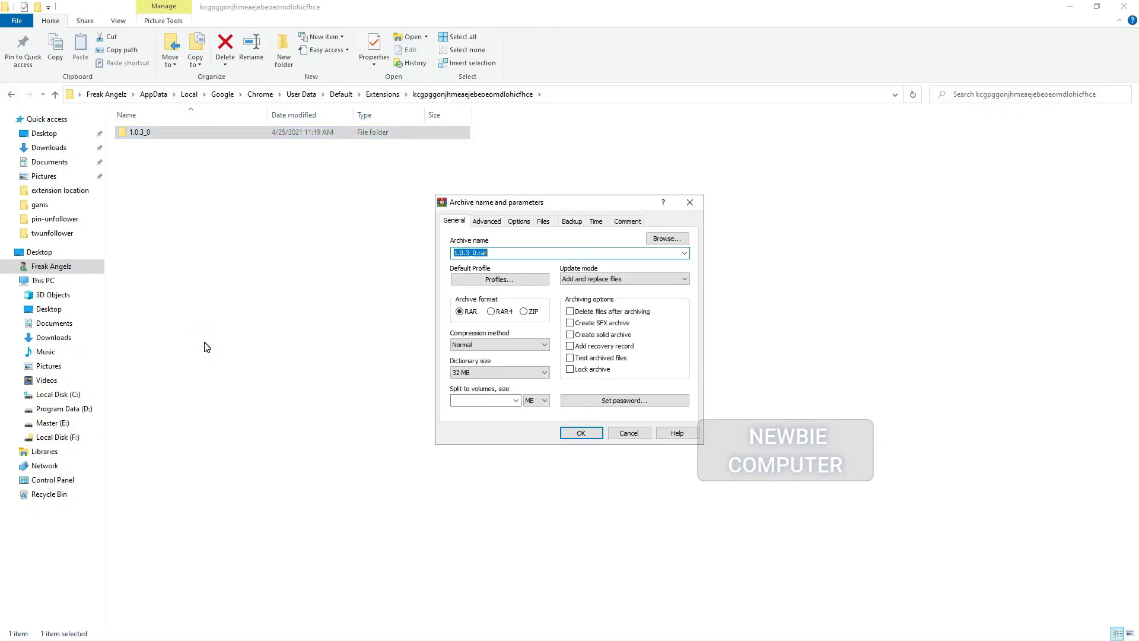
pyautogui.click(523, 311)
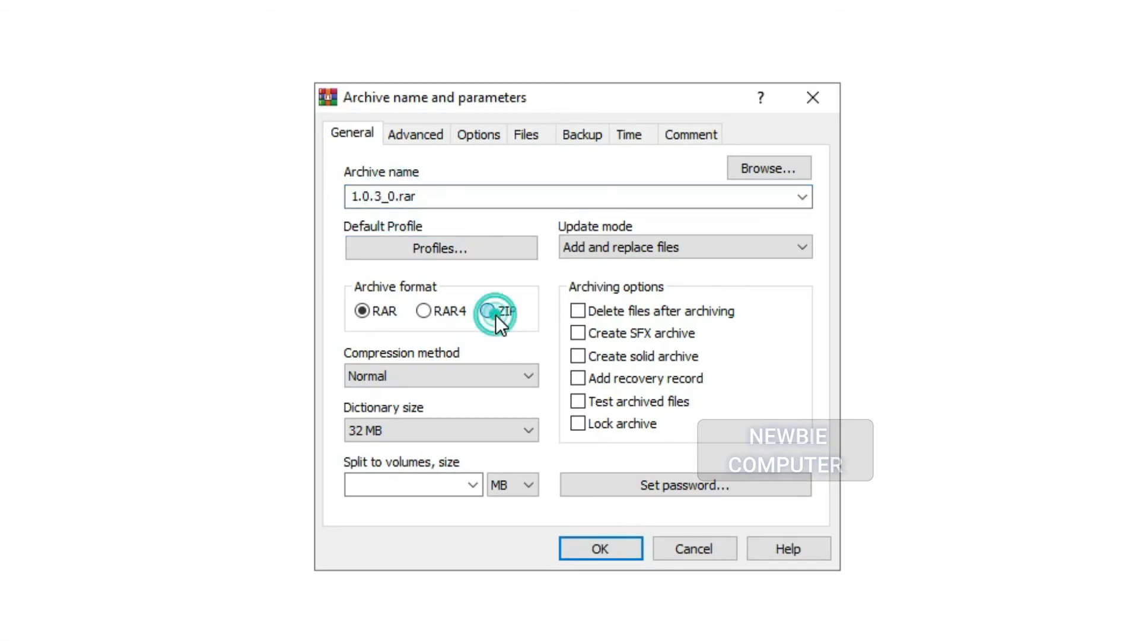
pyautogui.click(485, 310)
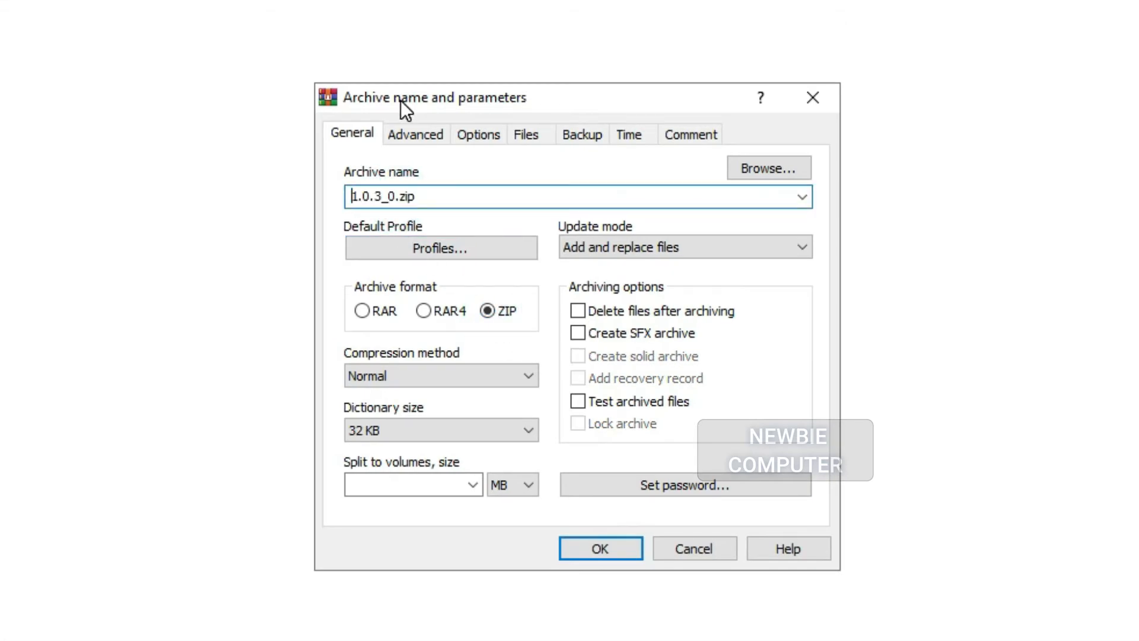
pyautogui.write('cookie remover 0')
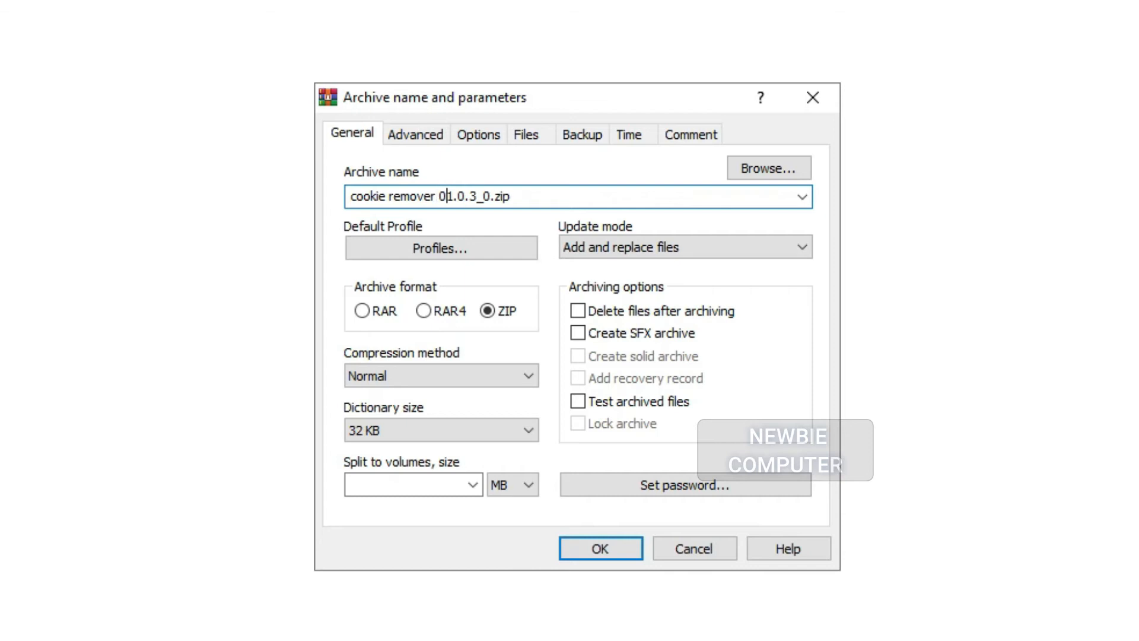
pyautogui.click(600, 548)
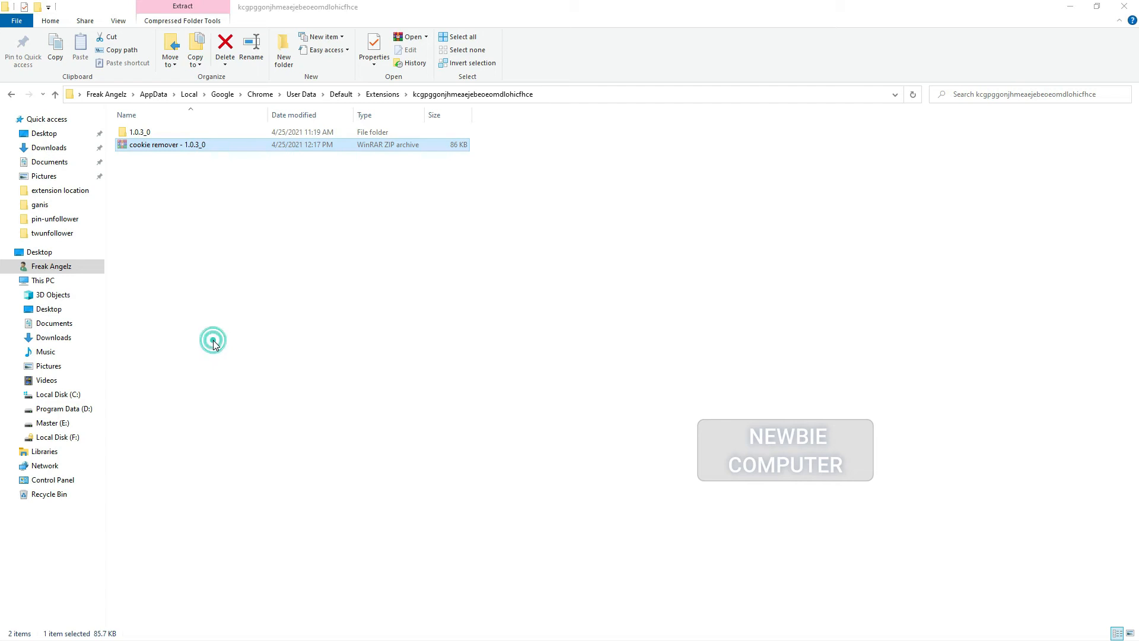
# Step: Extract the cookie remover ZIP in E:\temp into its 1.0.3_0 folder
pyautogui.click(52, 422)
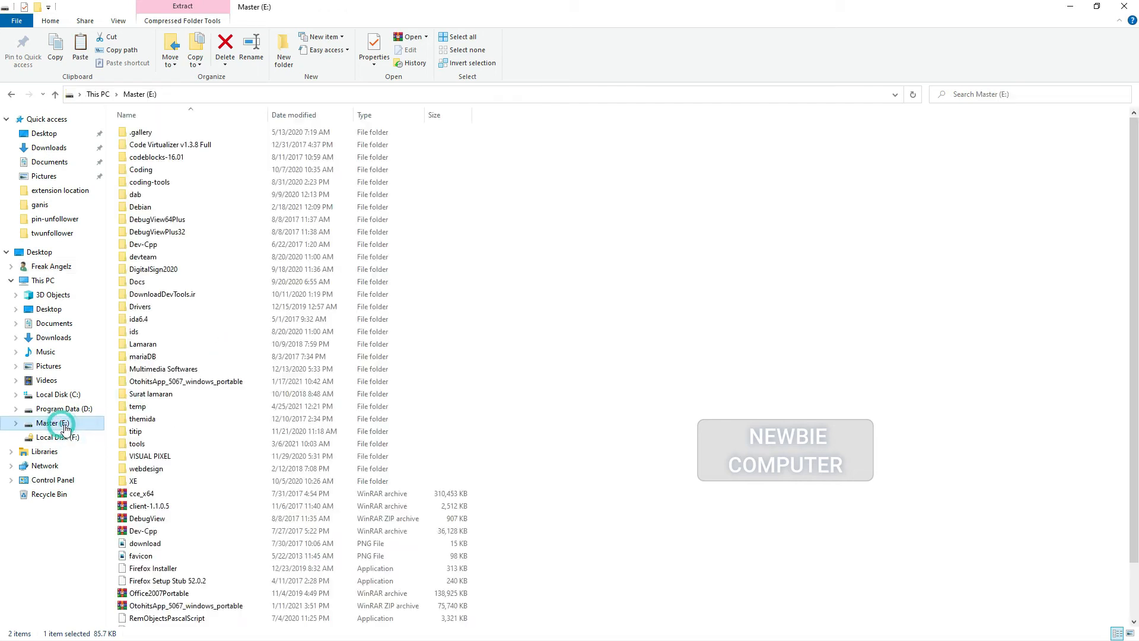
pyautogui.doubleClick(137, 406)
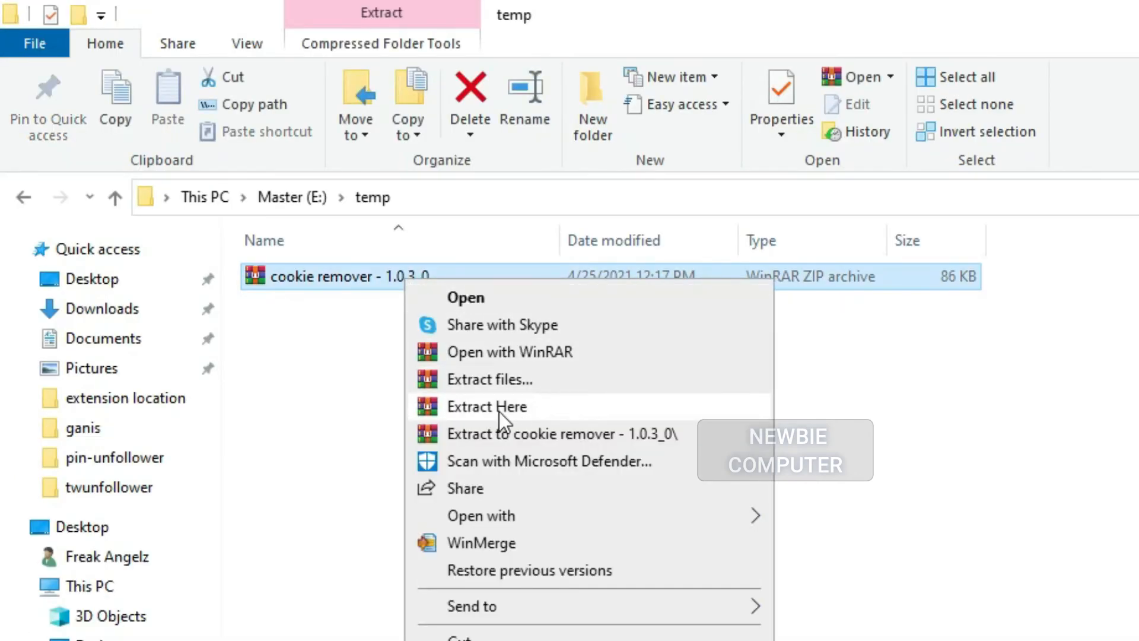
pyautogui.click(487, 407)
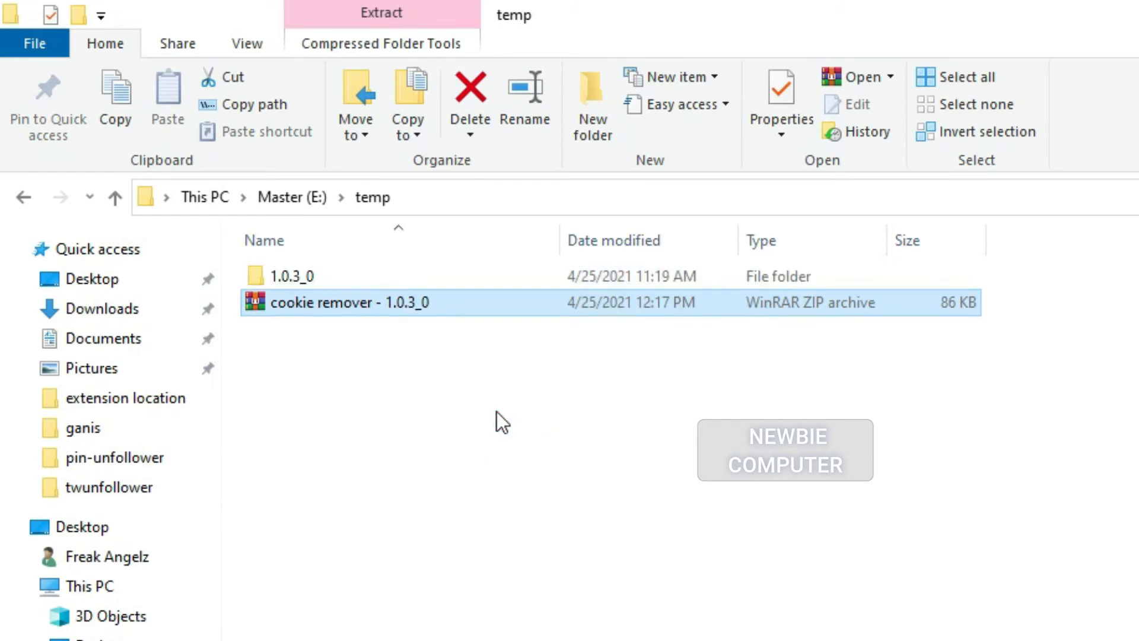
pyautogui.click(298, 276)
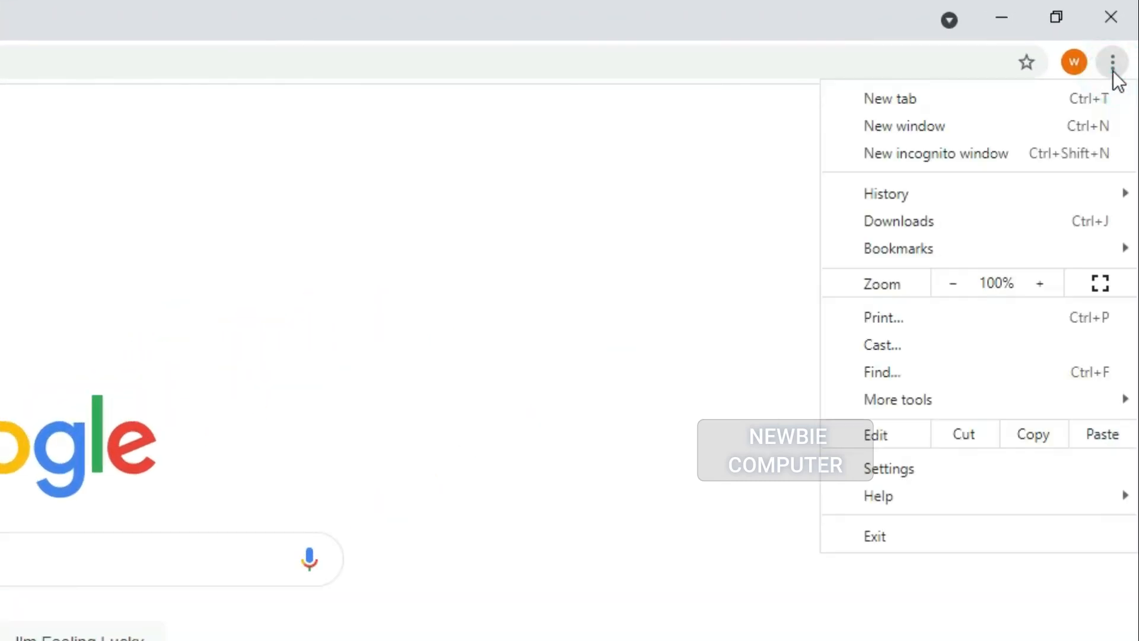
pyautogui.moveTo(855, 475)
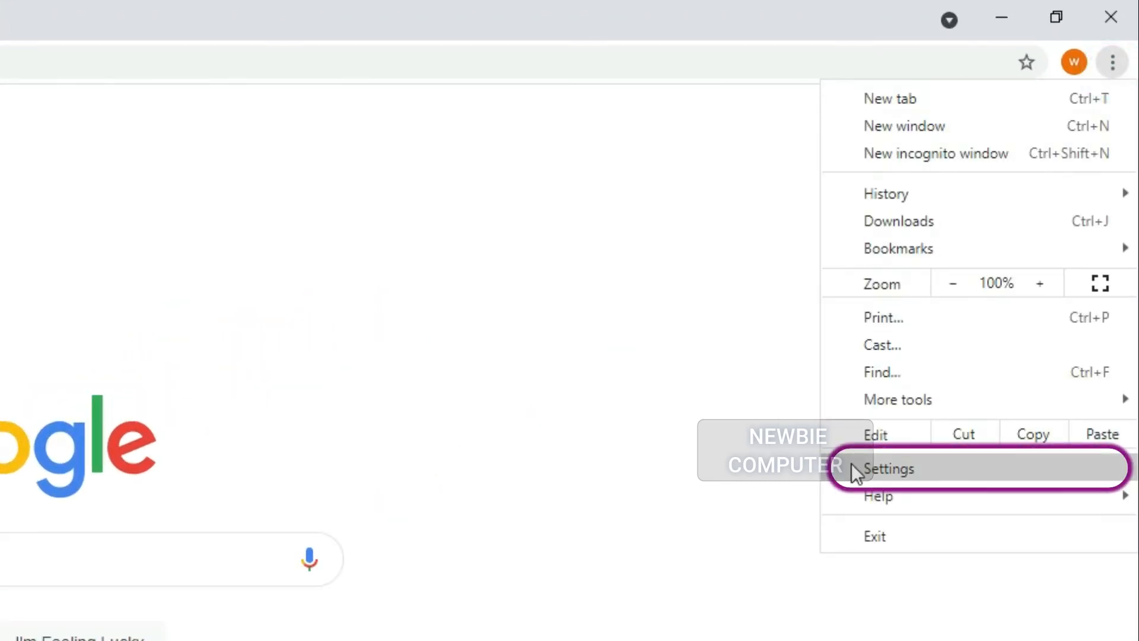
# Step: Go to Settings > Extensions and switch on Developer mode
pyautogui.click(859, 469)
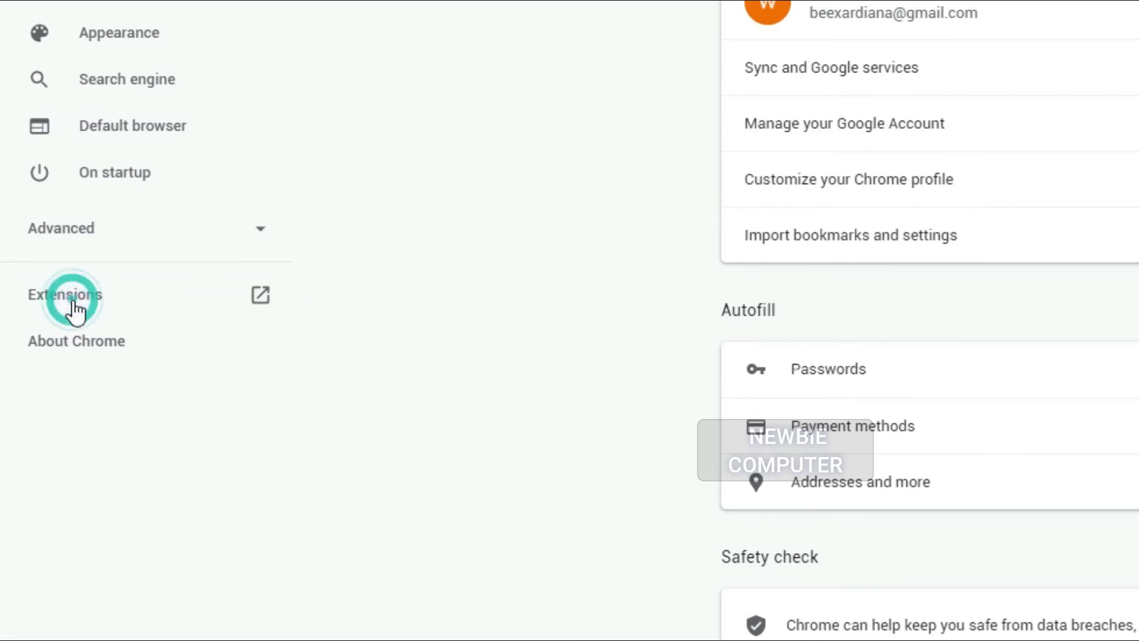
pyautogui.click(71, 302)
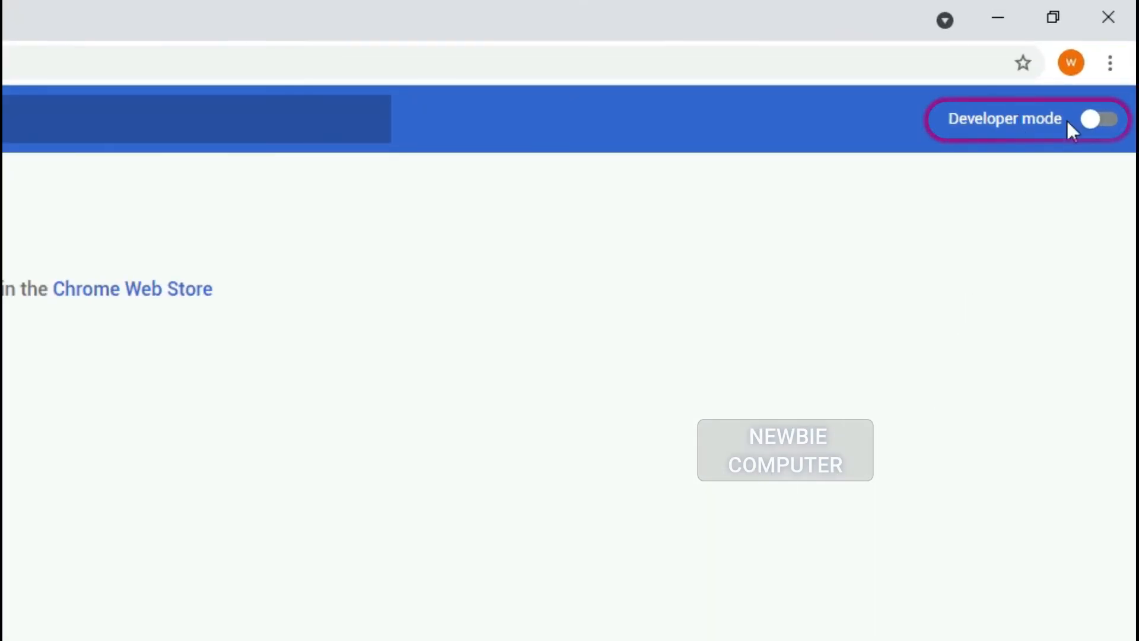
pyautogui.click(1102, 119)
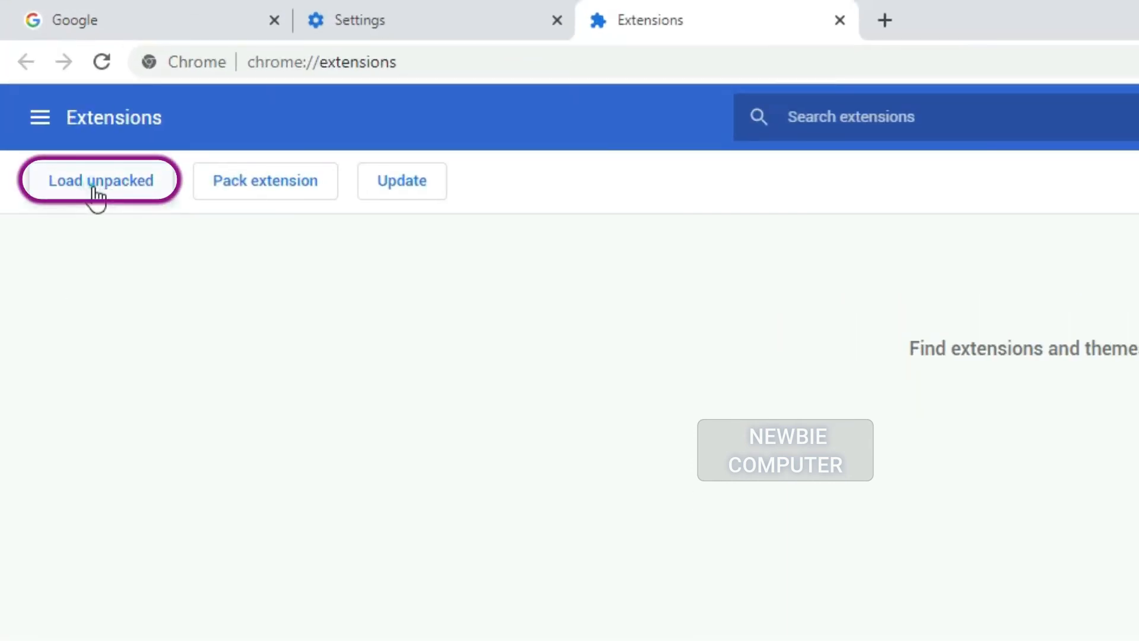
# Step: Load E:\temp\1.0.3_0 as an unpacked extension
pyautogui.click(99, 179)
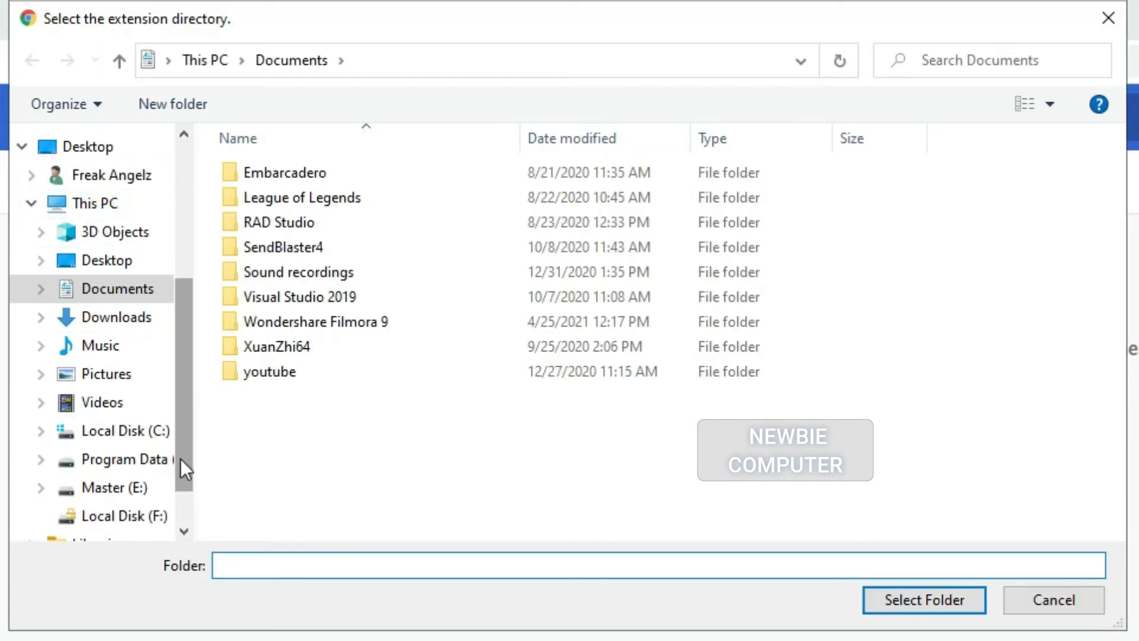
pyautogui.click(112, 487)
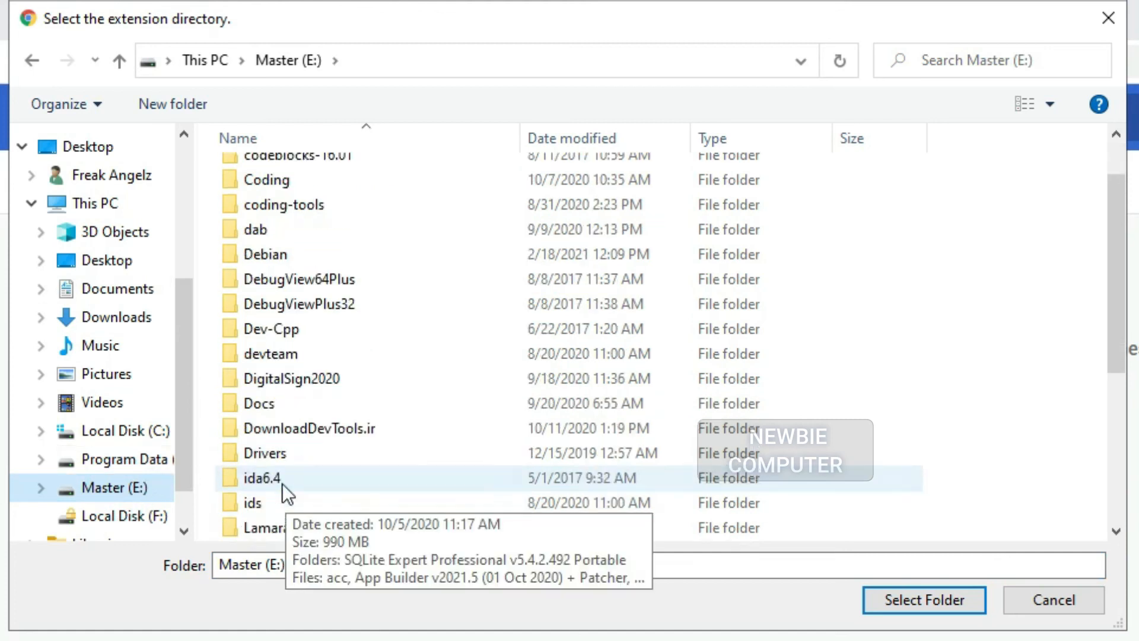
pyautogui.click(275, 429)
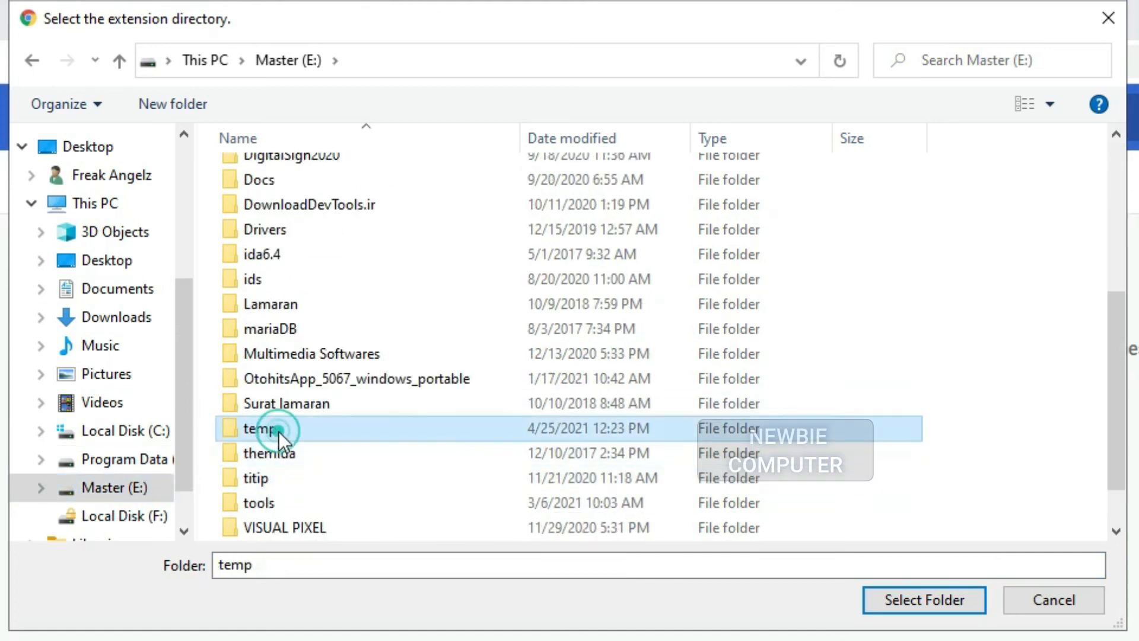
pyautogui.doubleClick(269, 429)
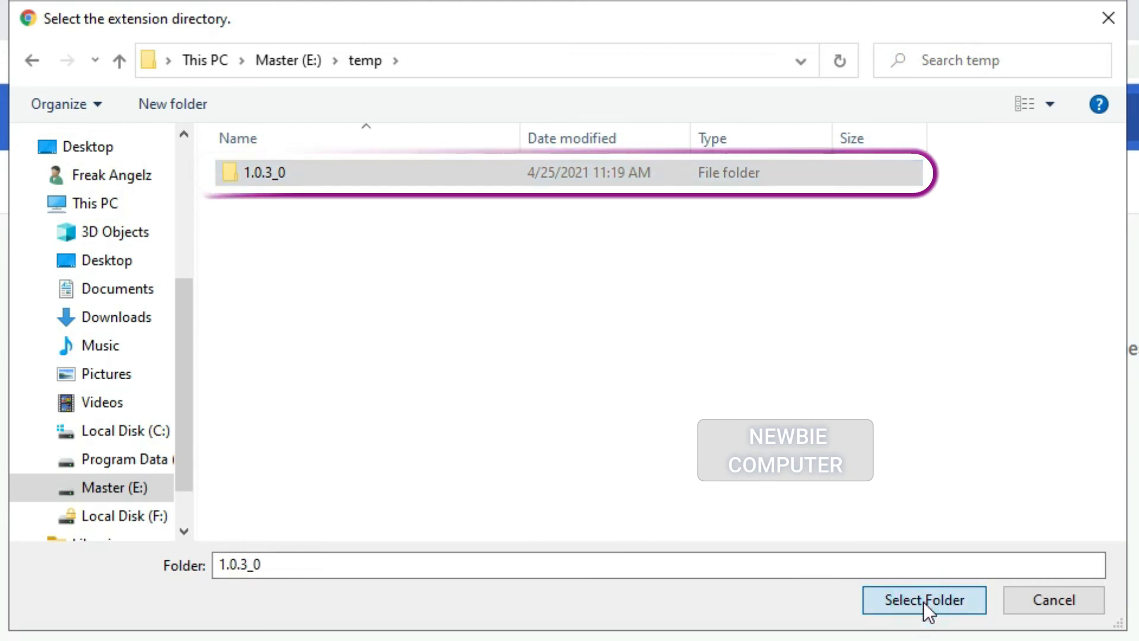
pyautogui.click(925, 600)
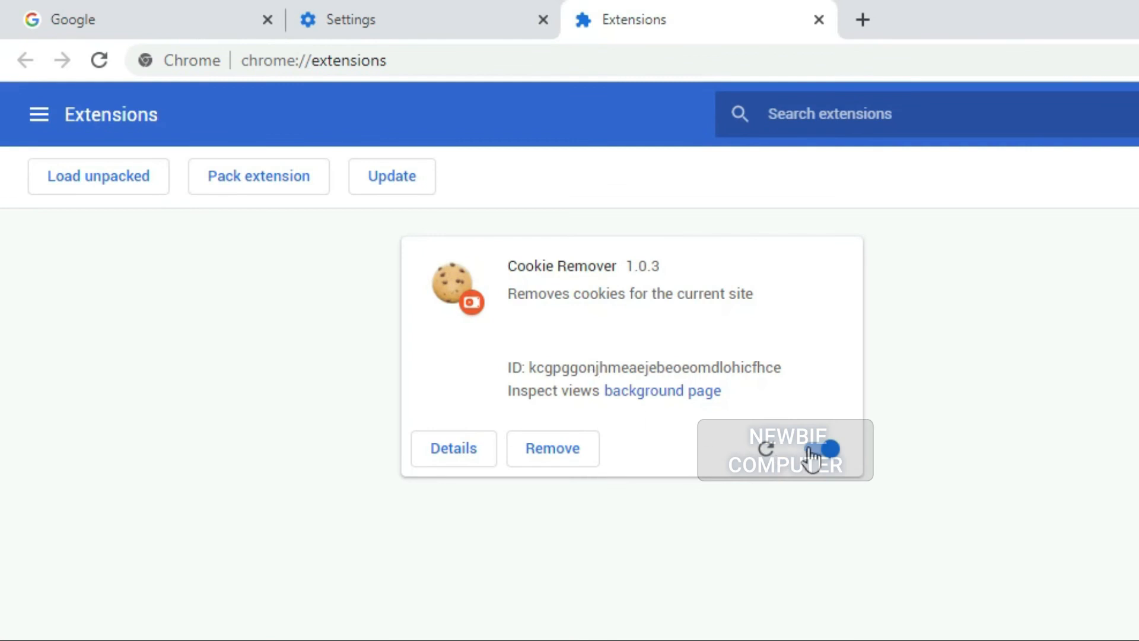
pyautogui.click(826, 448)
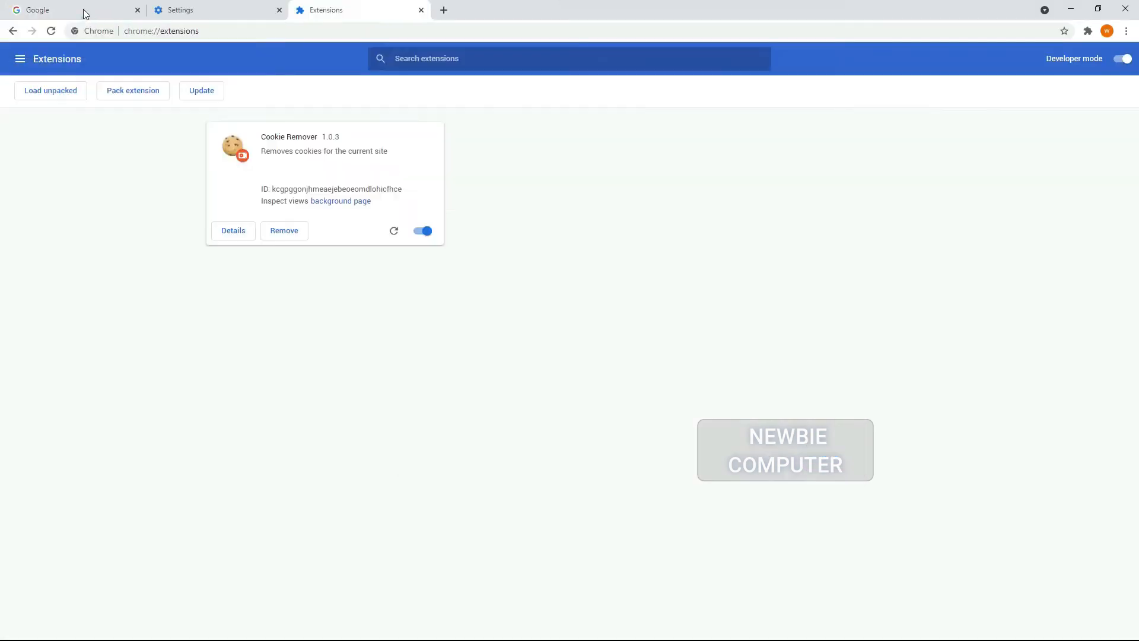
pyautogui.click(1087, 30)
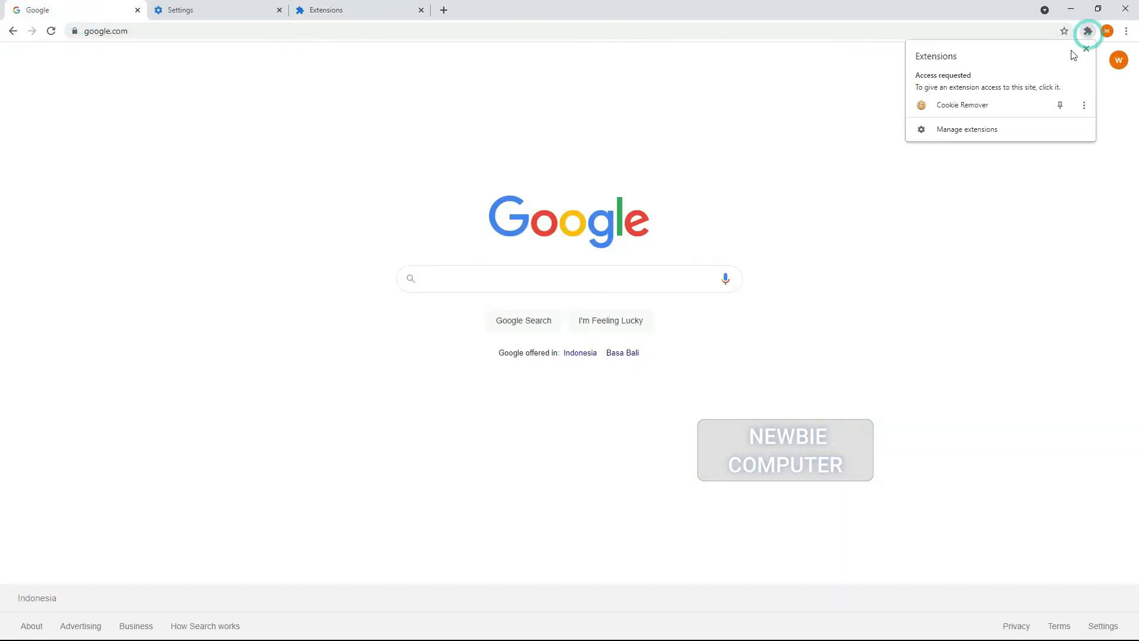
pyautogui.click(962, 105)
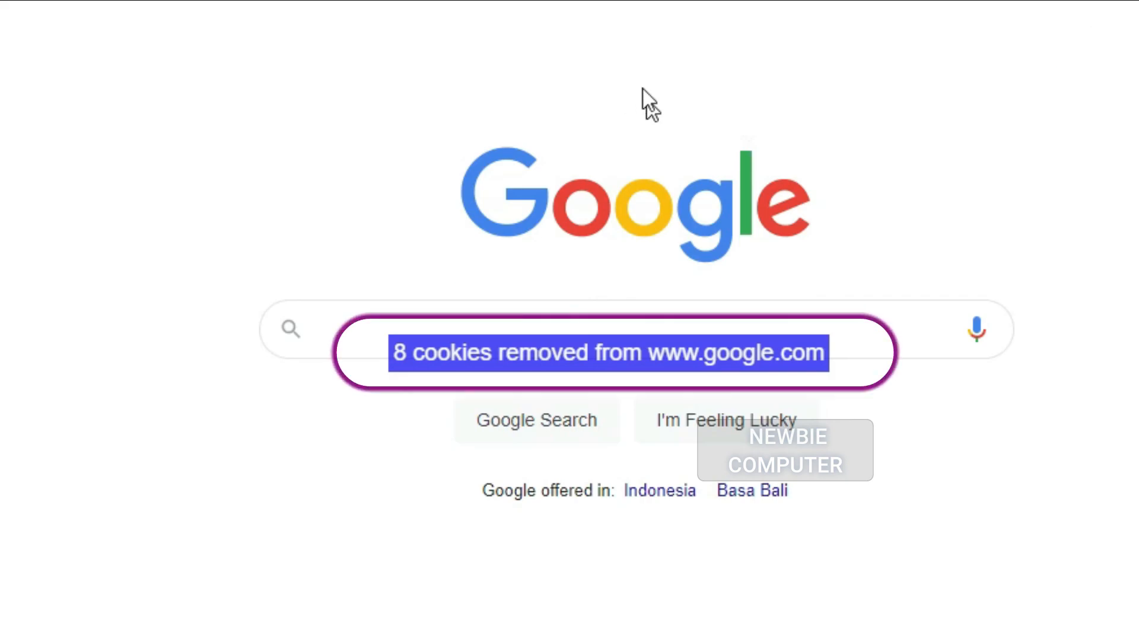